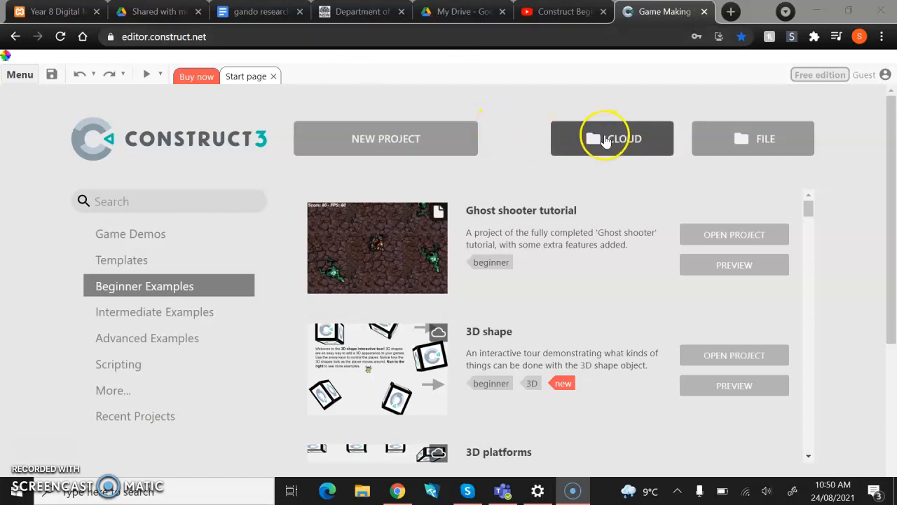
Open the Koch.c3p project from its Google Drive cloud folder
click(612, 138)
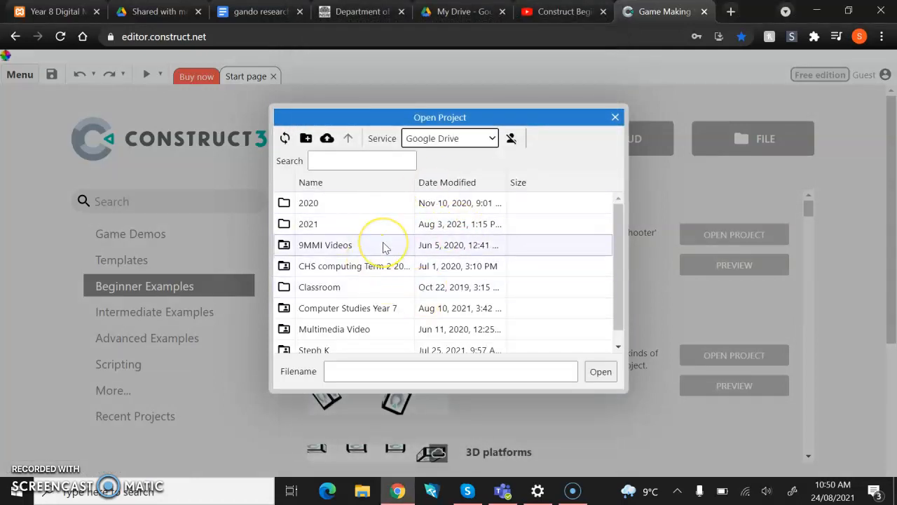
double_click(325, 245)
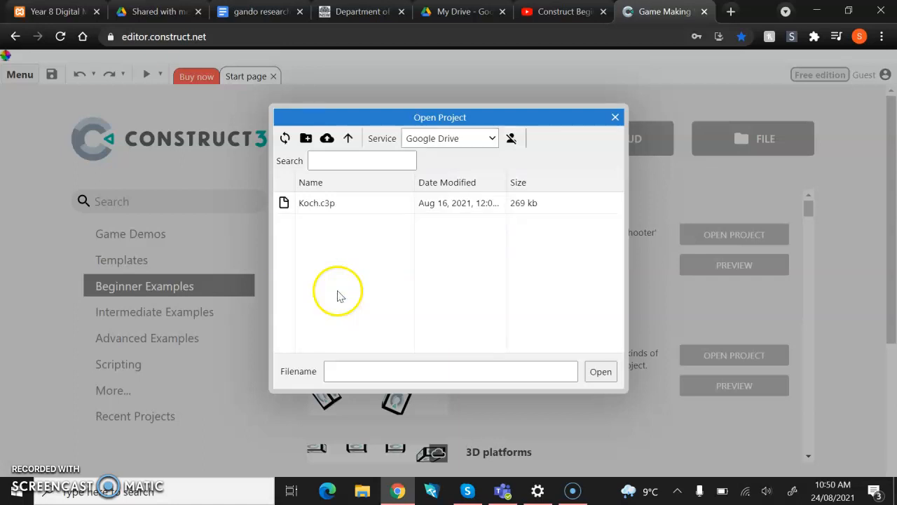
double_click(316, 203)
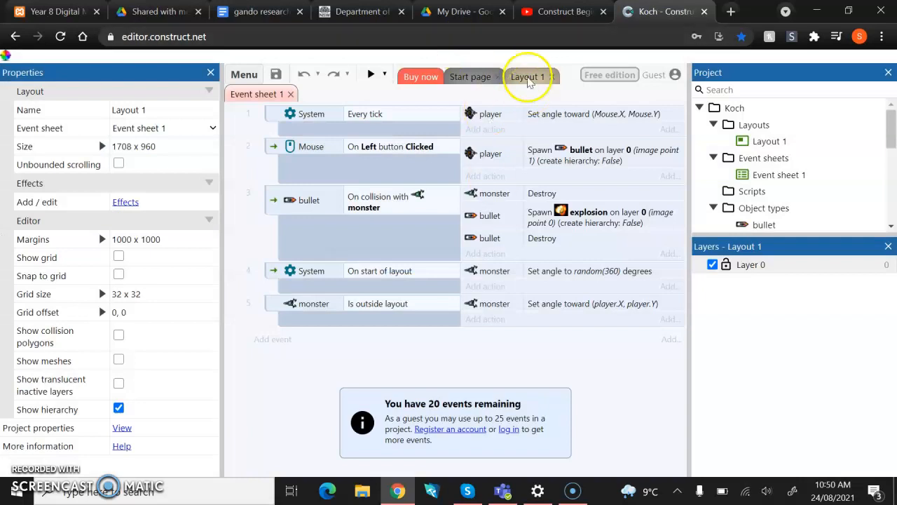
Review Event sheet 1's events, then return to the Layout 1 scene
click(527, 75)
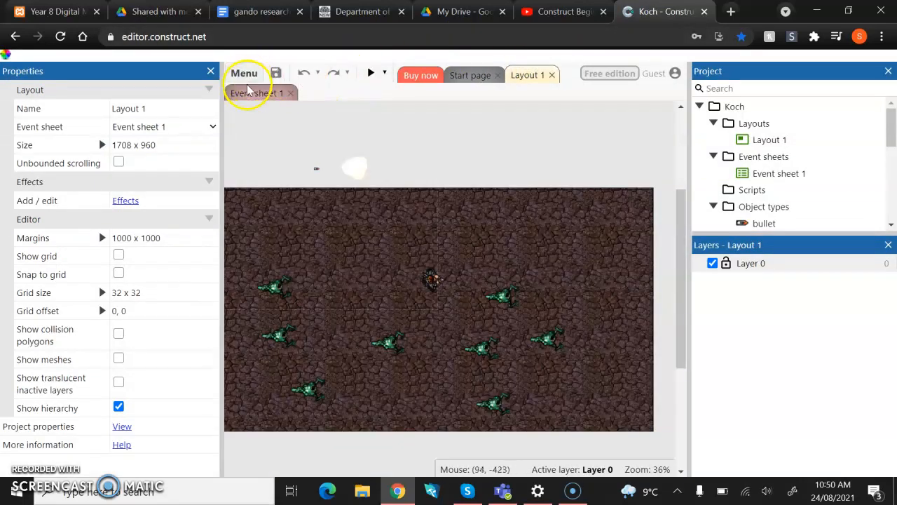
click(256, 92)
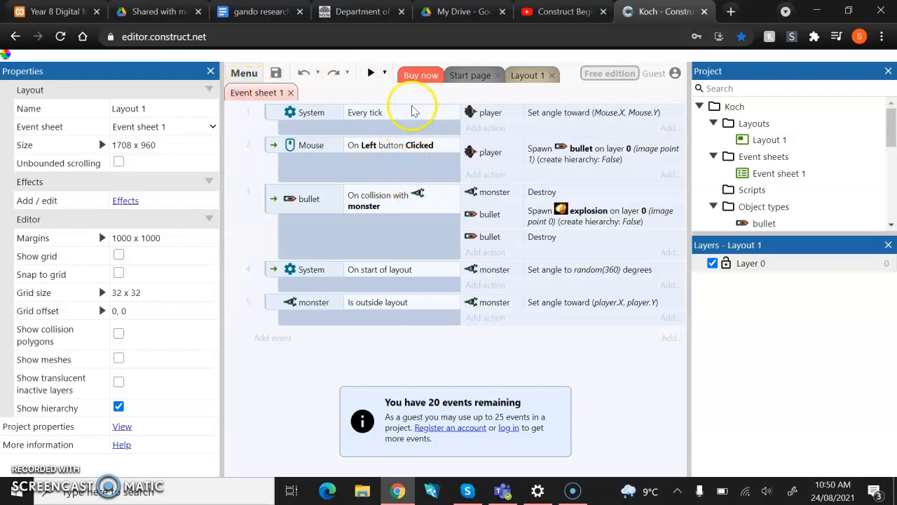
mouse_move(435, 312)
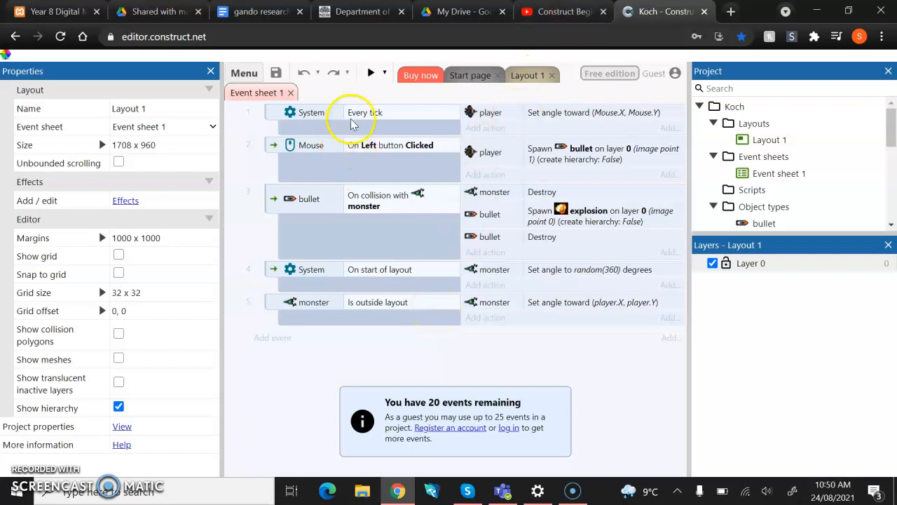
mouse_move(326, 315)
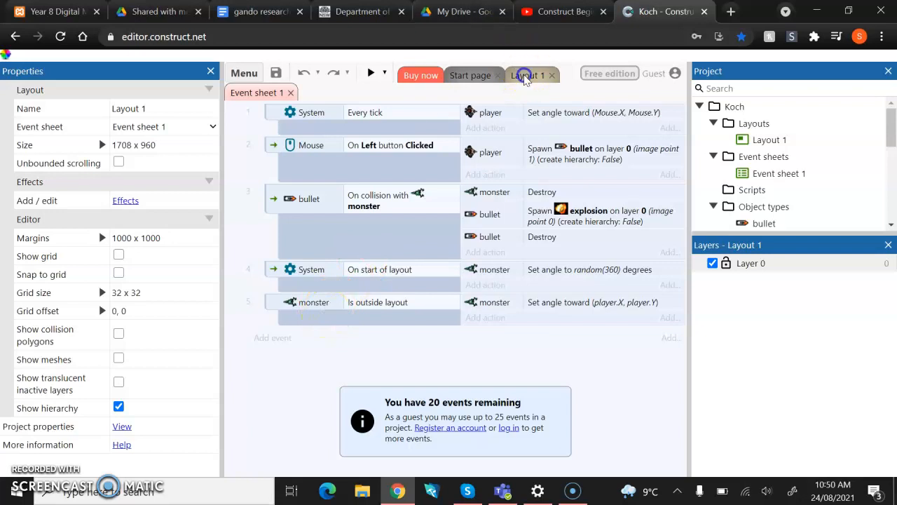
click(527, 75)
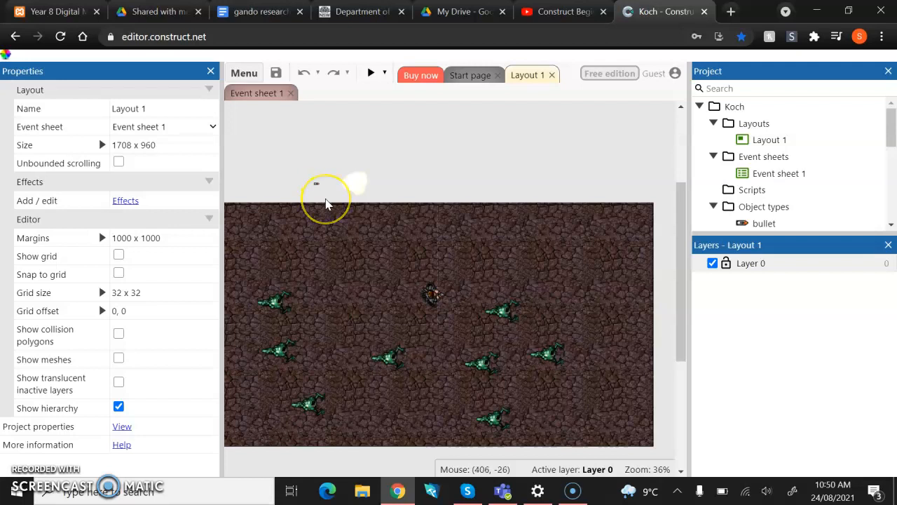
Select the player sprite to view its 8Direction behaviour, max speed 200
click(432, 294)
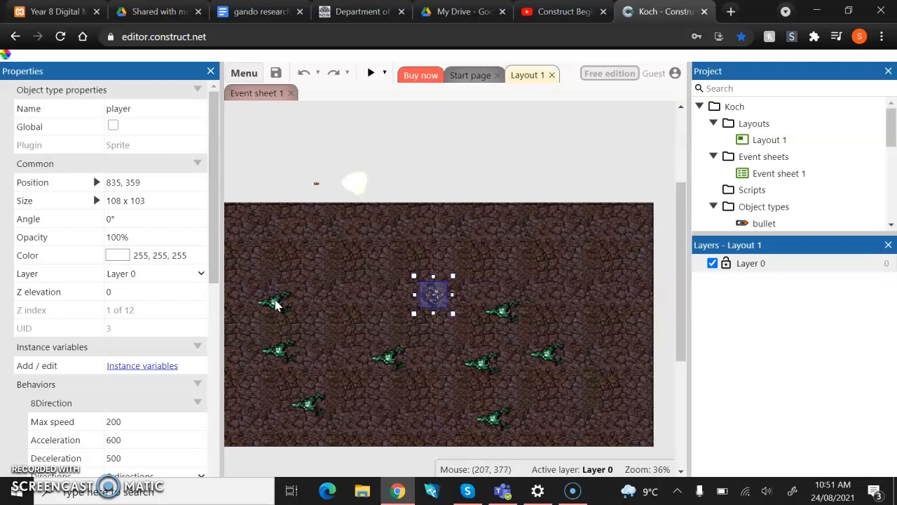
mouse_move(272, 307)
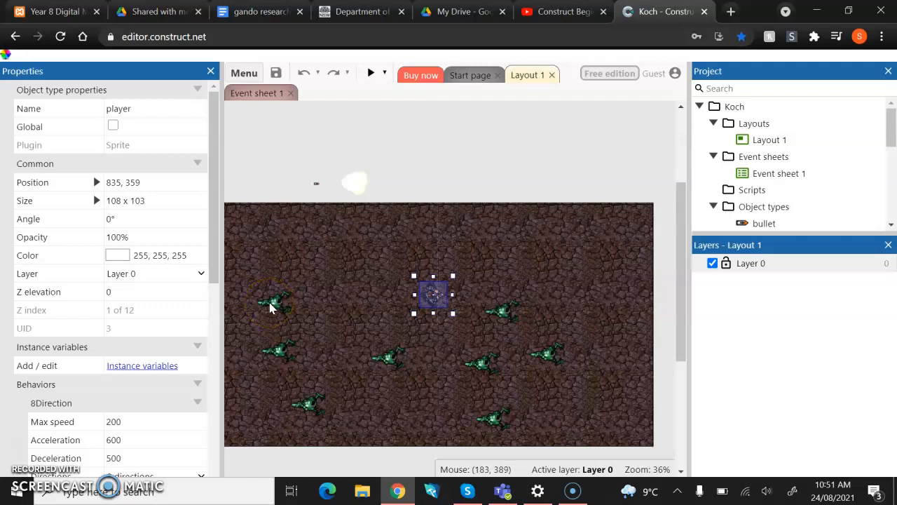
Select a monster sprite to view its Bullet behaviour with speed 80
click(274, 302)
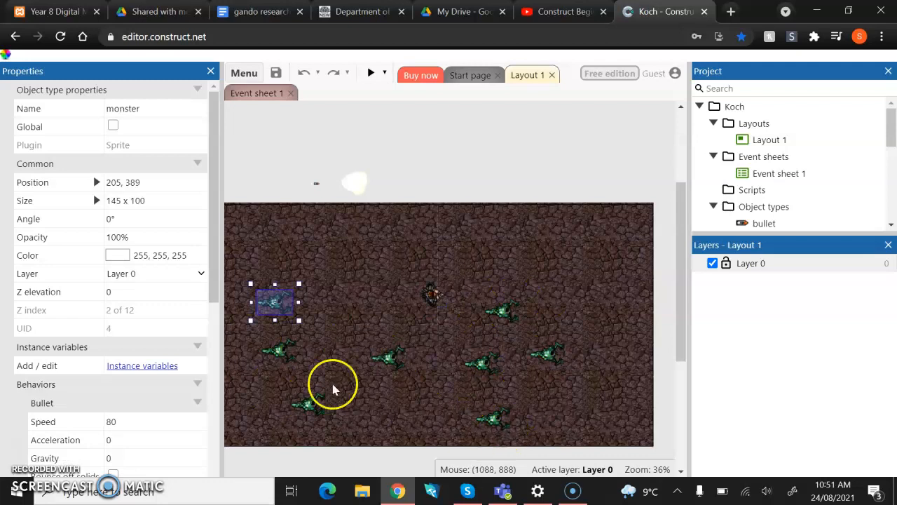
mouse_move(519, 286)
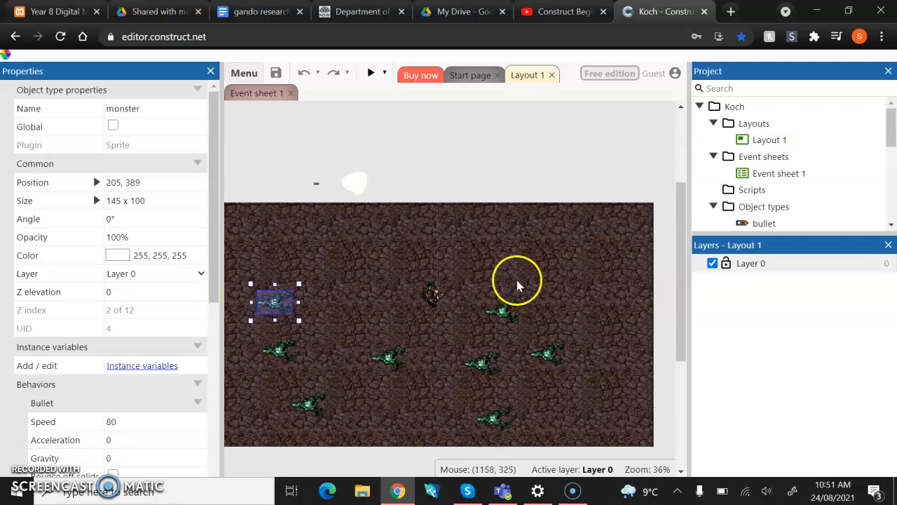
mouse_move(538, 339)
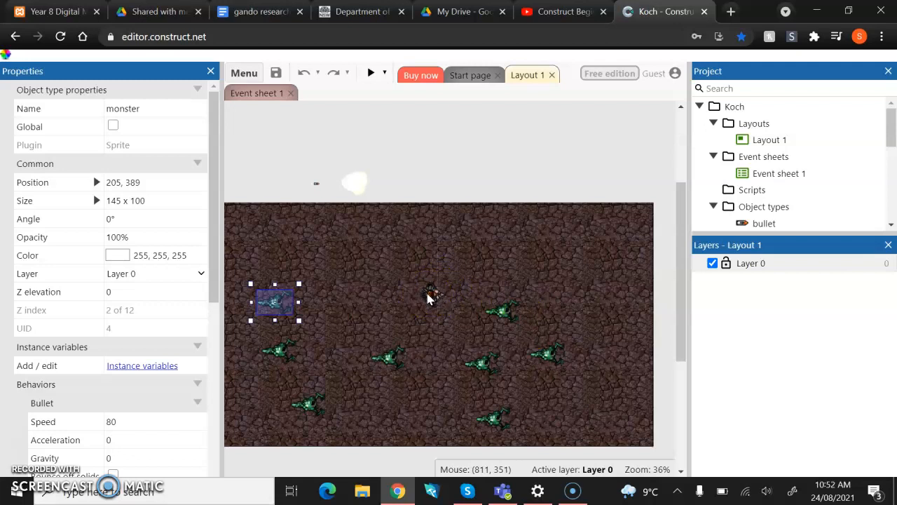
mouse_move(331, 191)
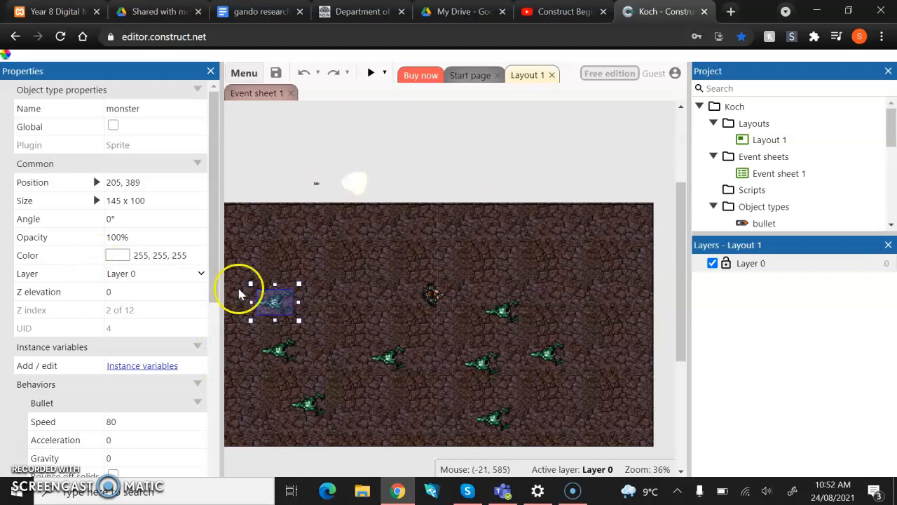
mouse_move(294, 284)
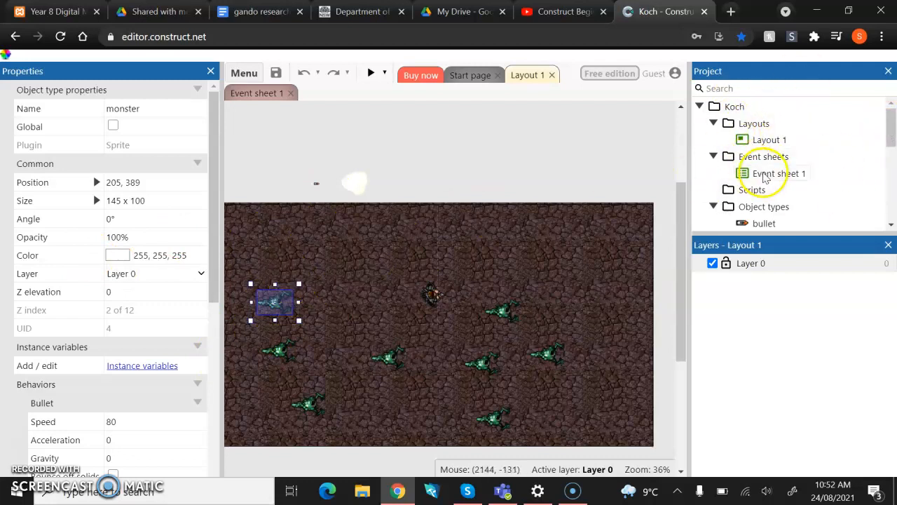
Select the monster object type in the Project bar, covering all eight instances
scroll(down, 3)
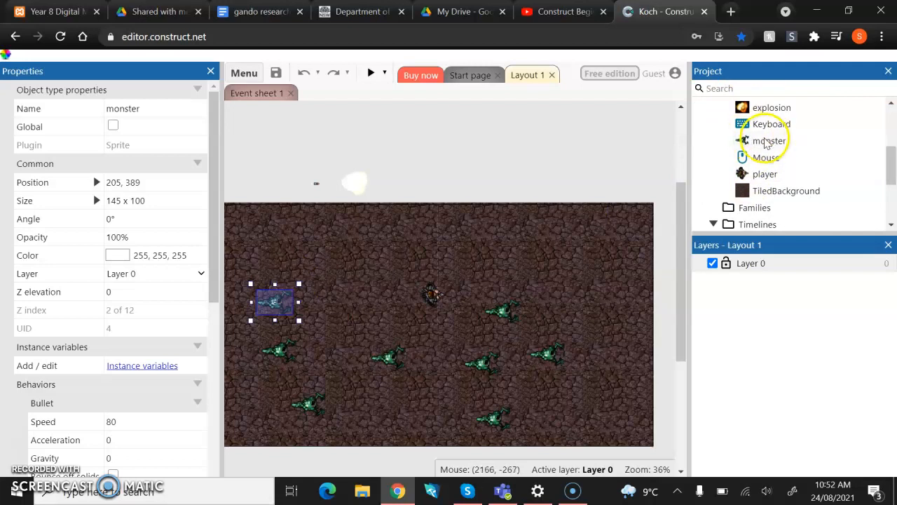
click(769, 140)
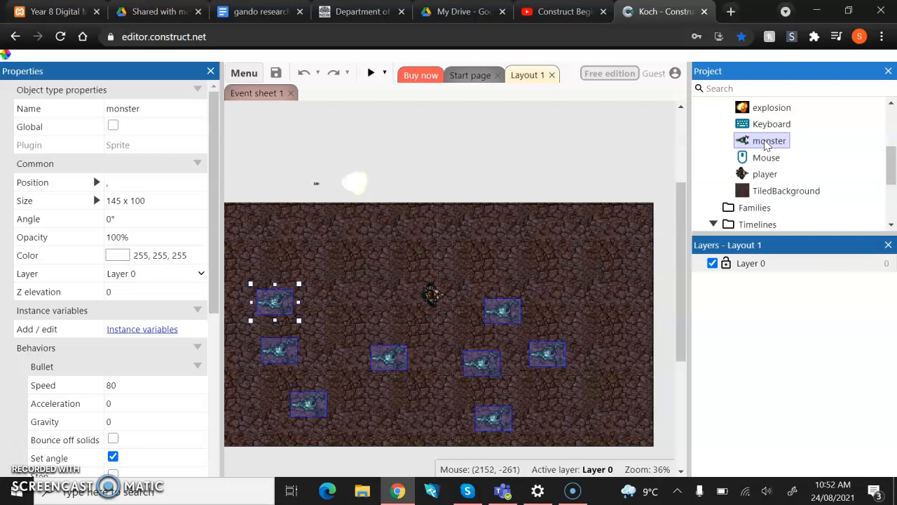
mouse_move(775, 146)
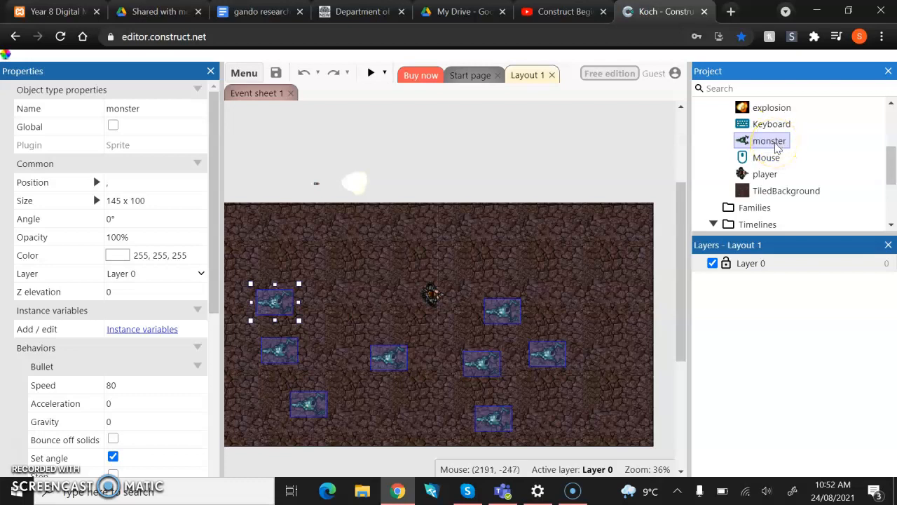
mouse_move(14, 129)
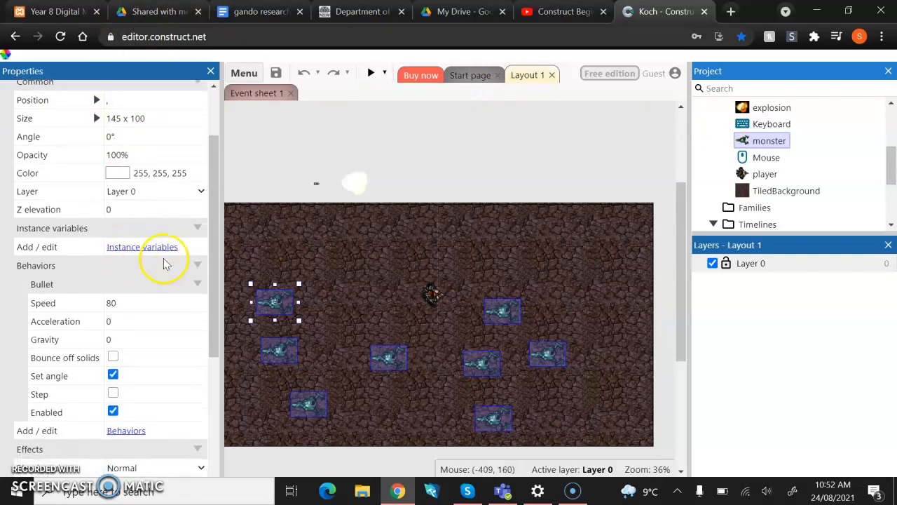
mouse_move(81, 248)
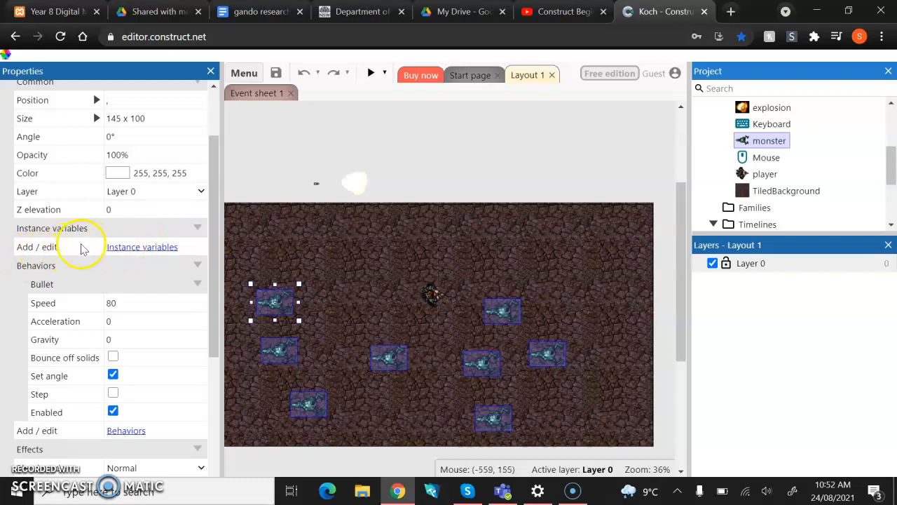
mouse_move(25, 249)
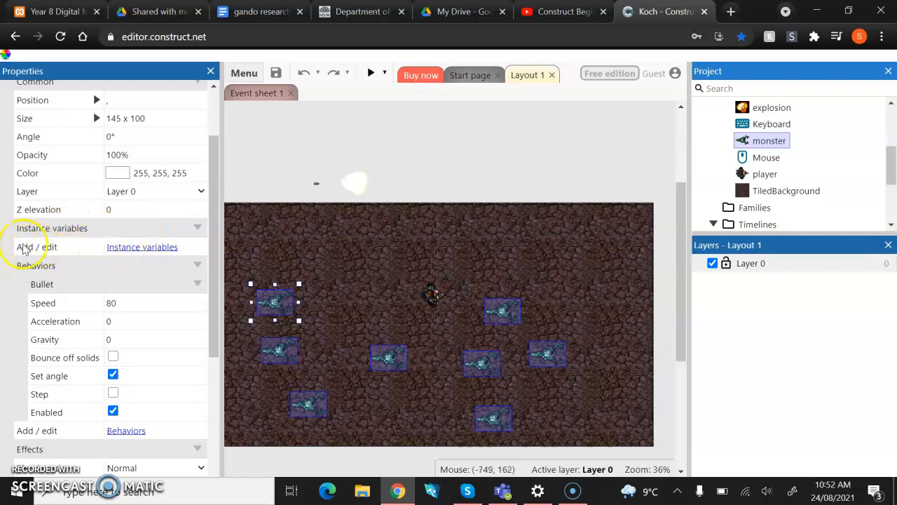
mouse_move(145, 244)
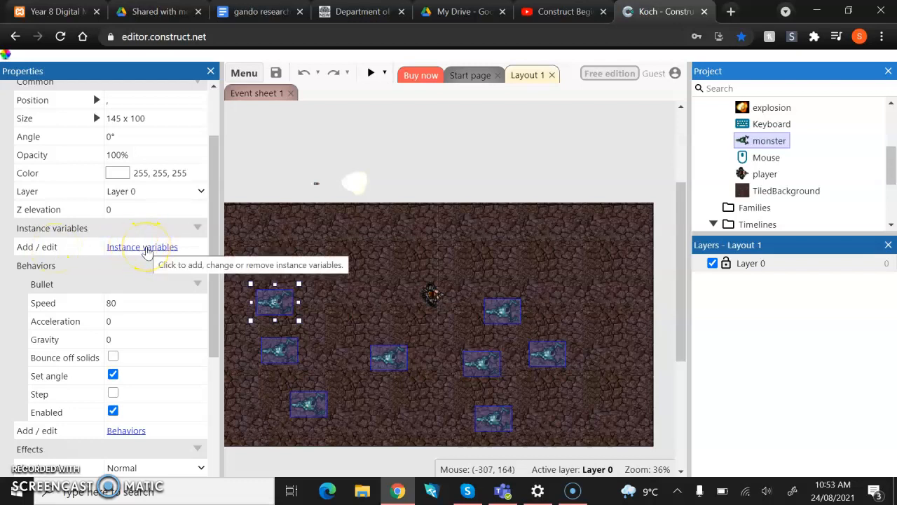
Add a new monster instance variable and start naming it HealthM
click(141, 246)
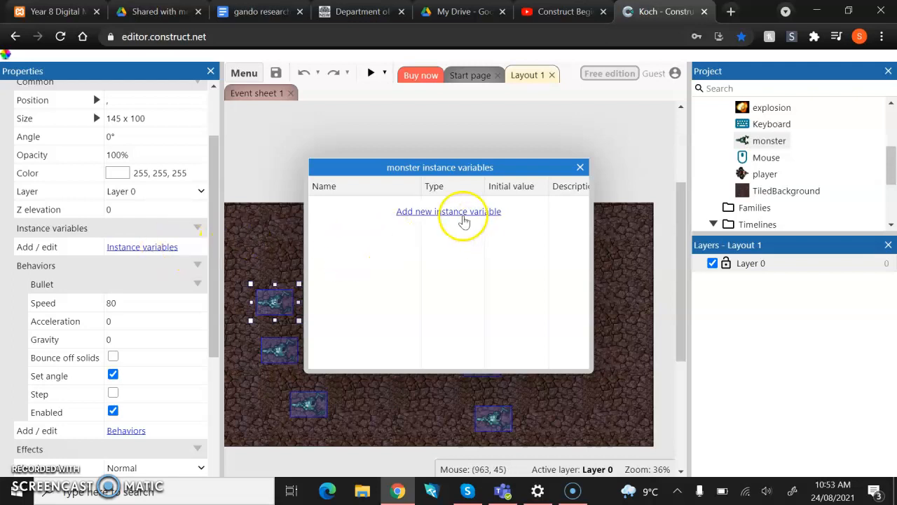
click(448, 211)
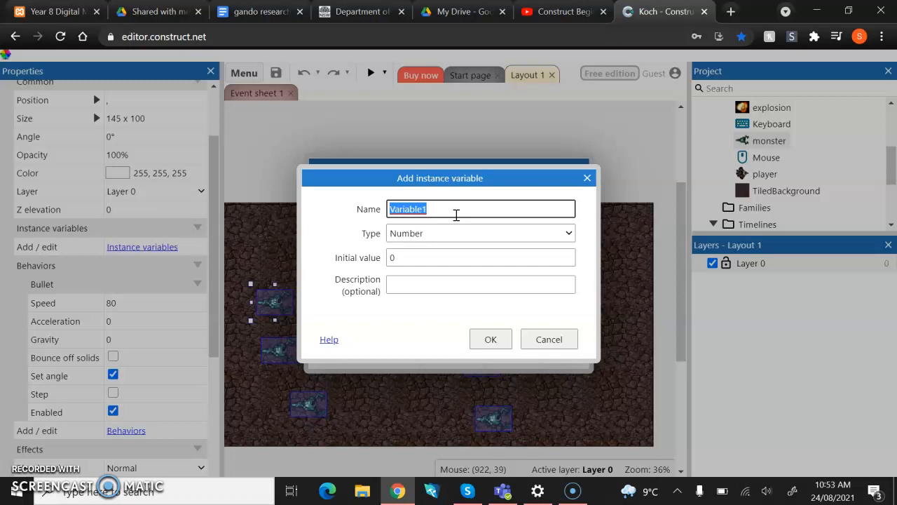
text(HealthM)
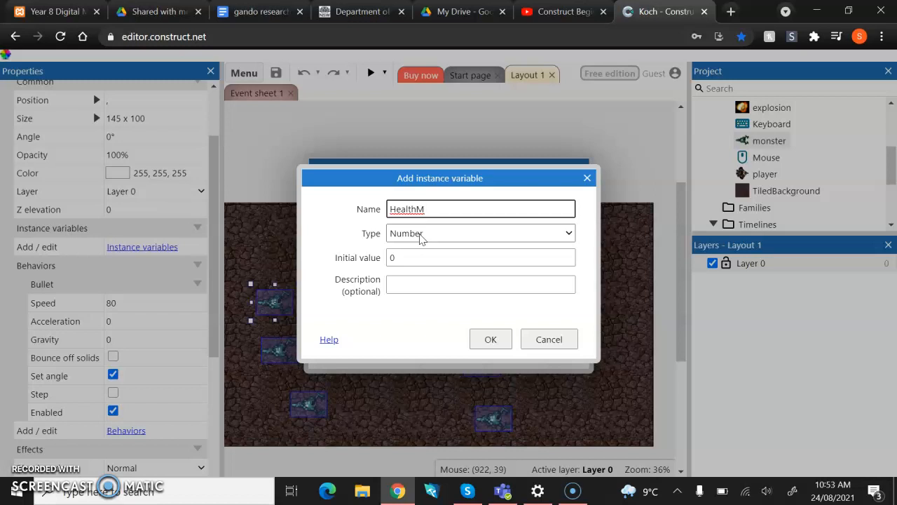
Give HealthM an initial value of 5, confirm, and close the variables list
click(476, 258)
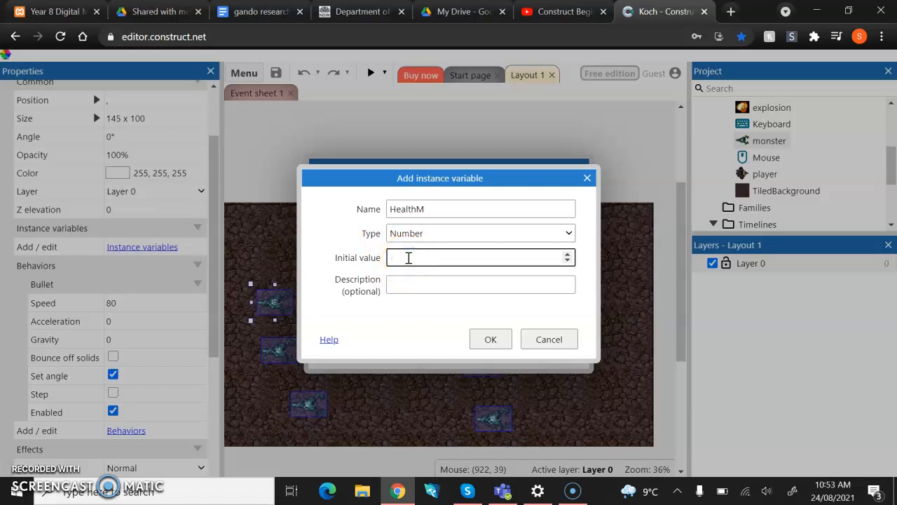
text(5)
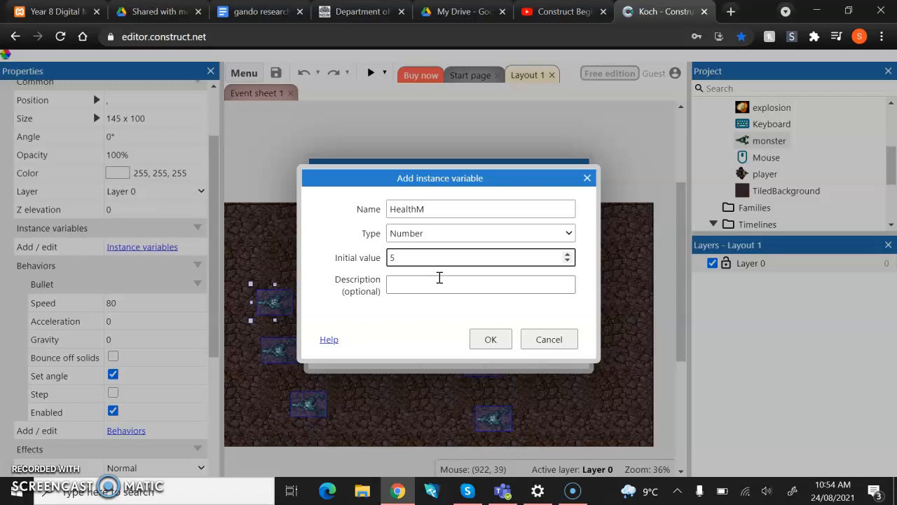
click(480, 257)
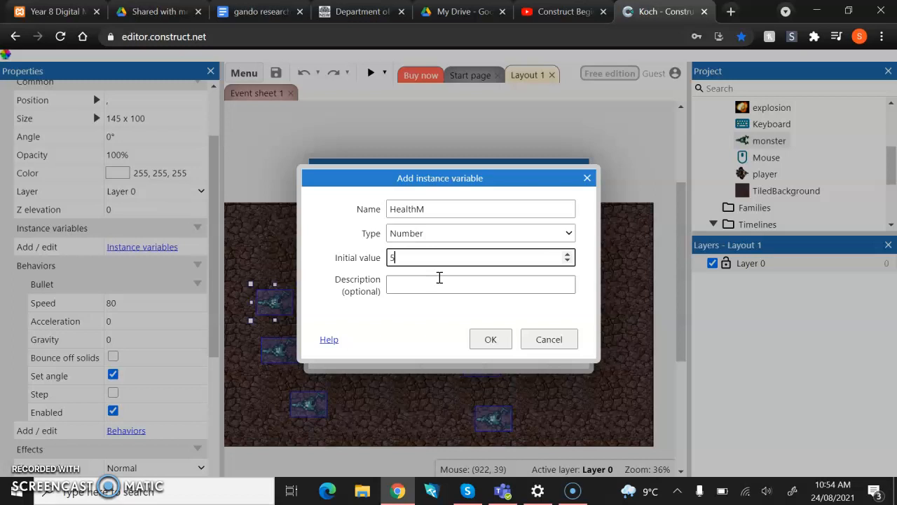
click(490, 339)
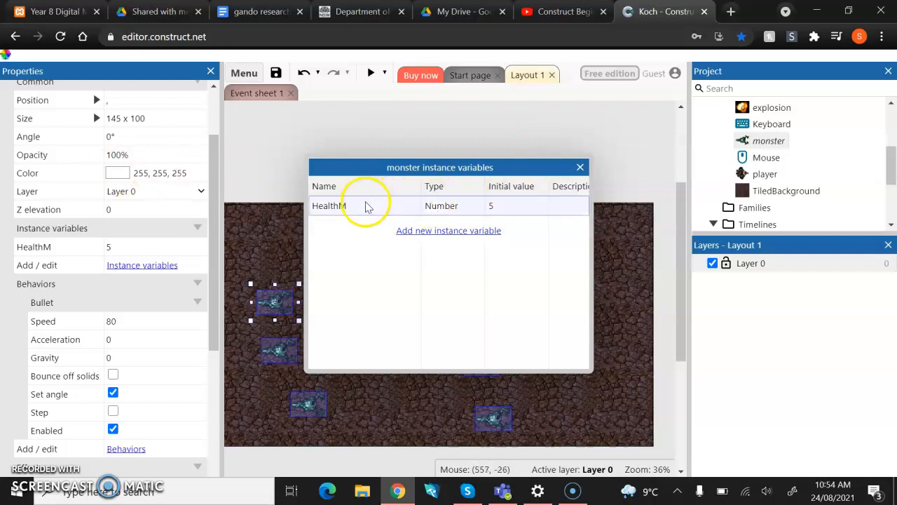
mouse_move(528, 203)
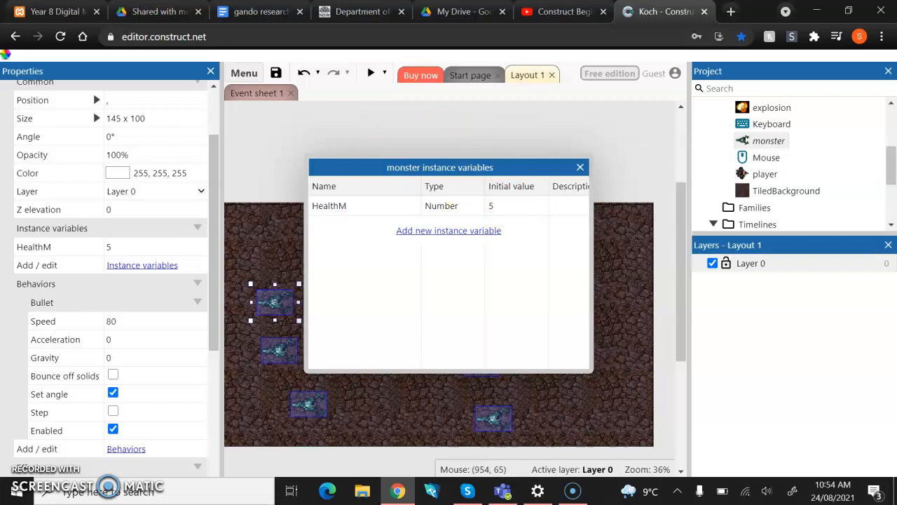
click(579, 167)
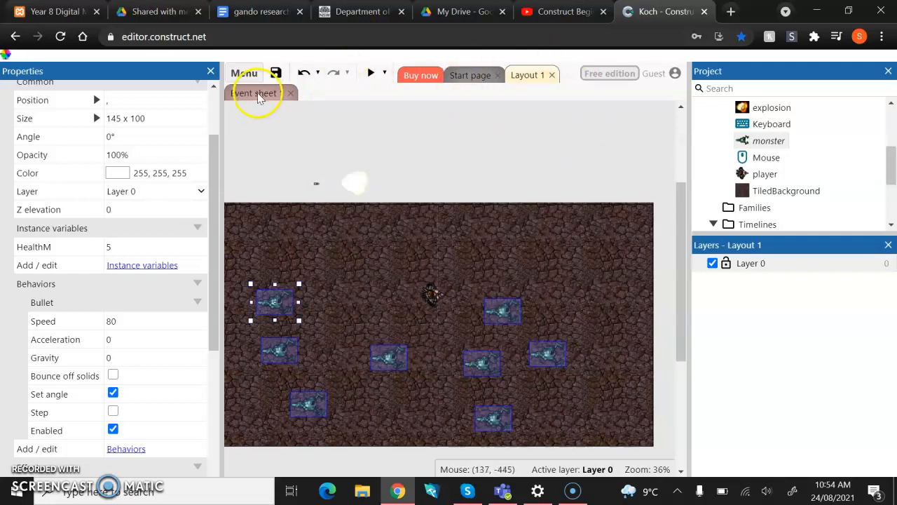
Switch to Event sheet 1 and bring up options for the monster Destroy action
click(257, 92)
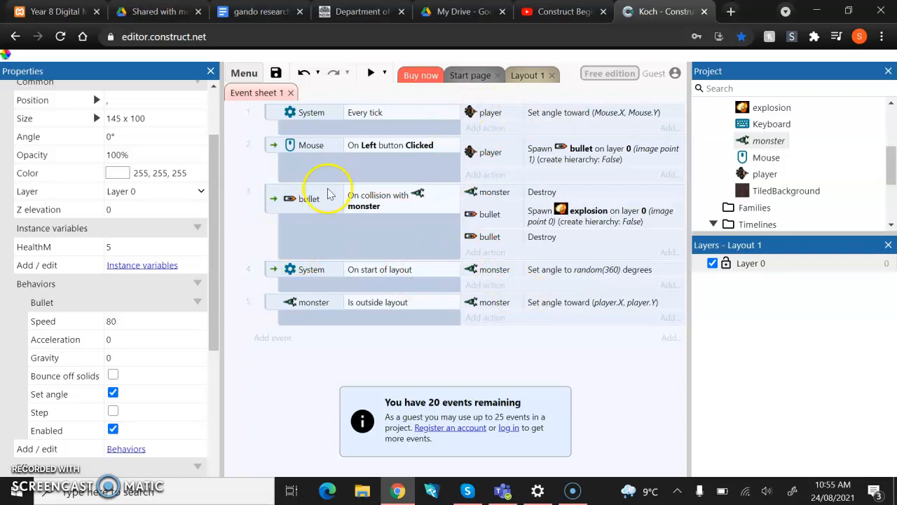
mouse_move(384, 202)
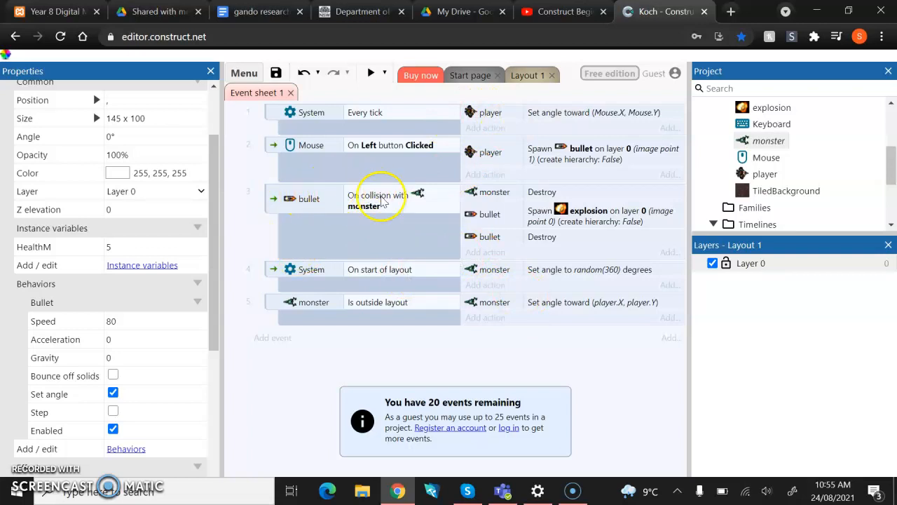
mouse_move(482, 200)
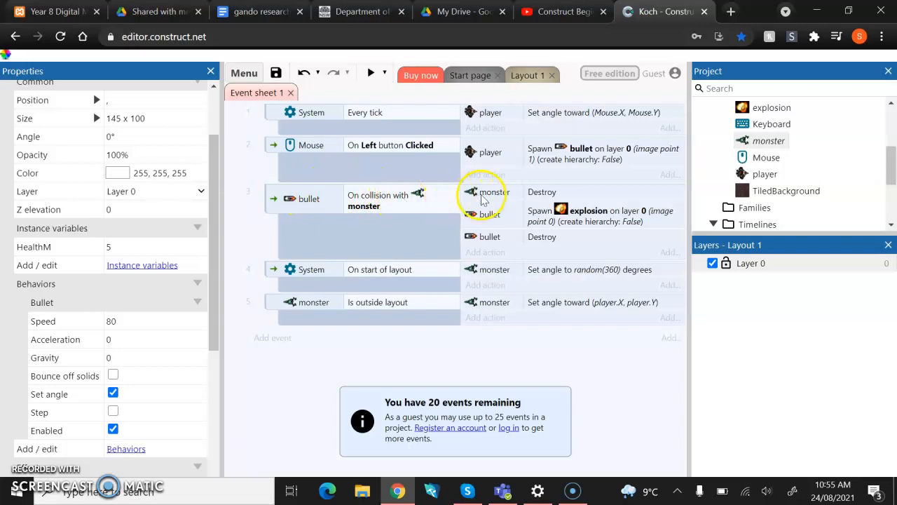
mouse_move(520, 194)
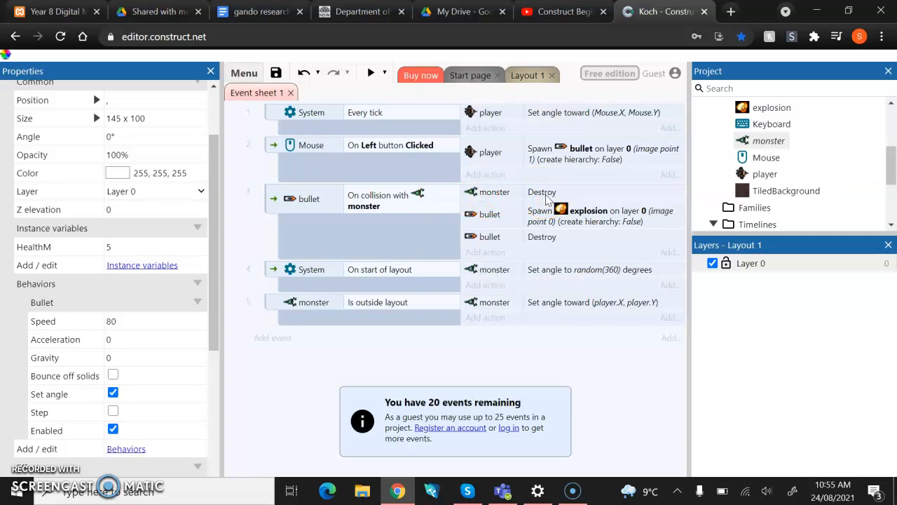
right_click(542, 191)
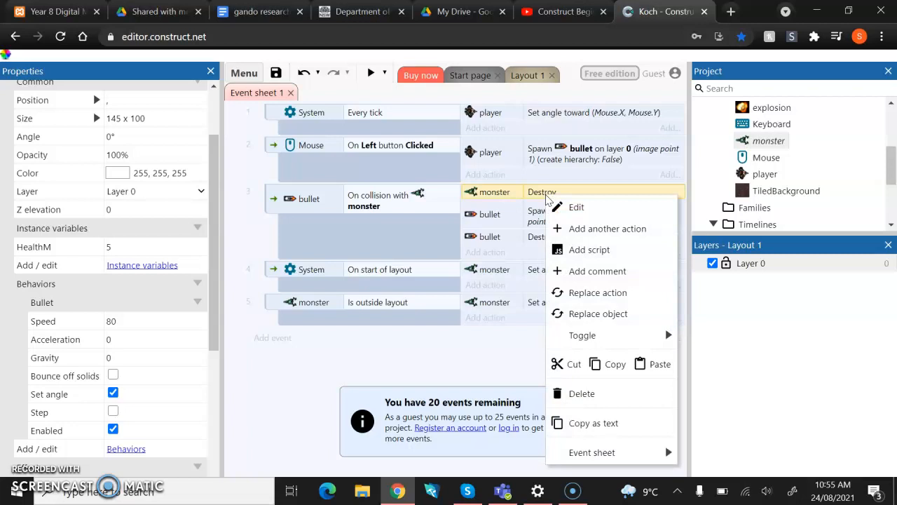
mouse_move(576, 207)
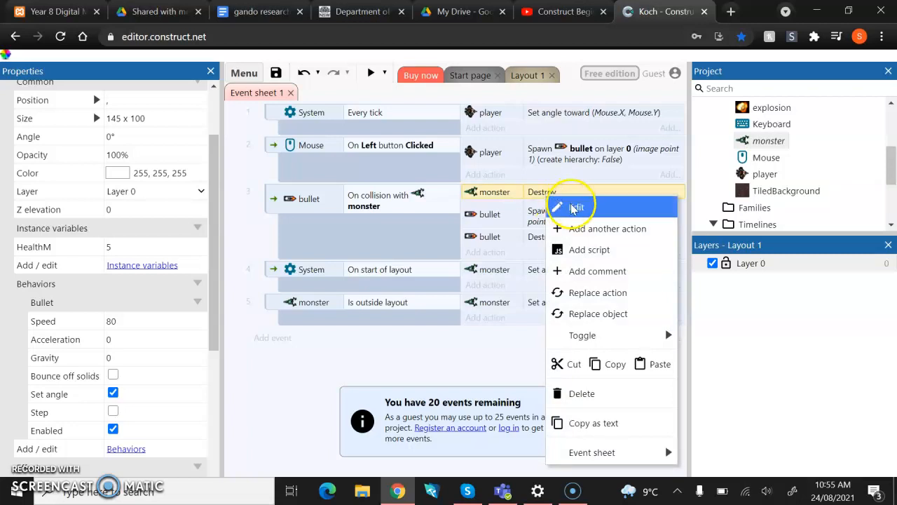
mouse_move(589, 292)
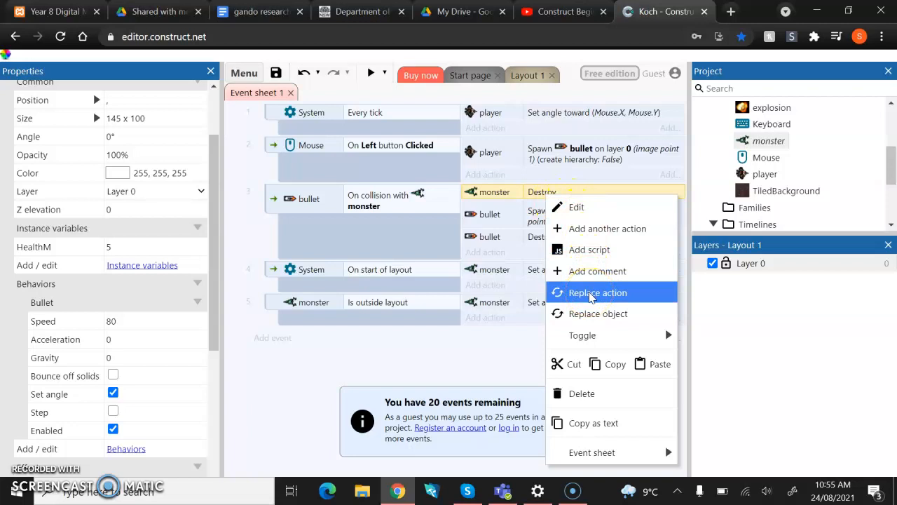
Replace the monster Destroy action with monster Subtract 1 from HealthM
click(597, 292)
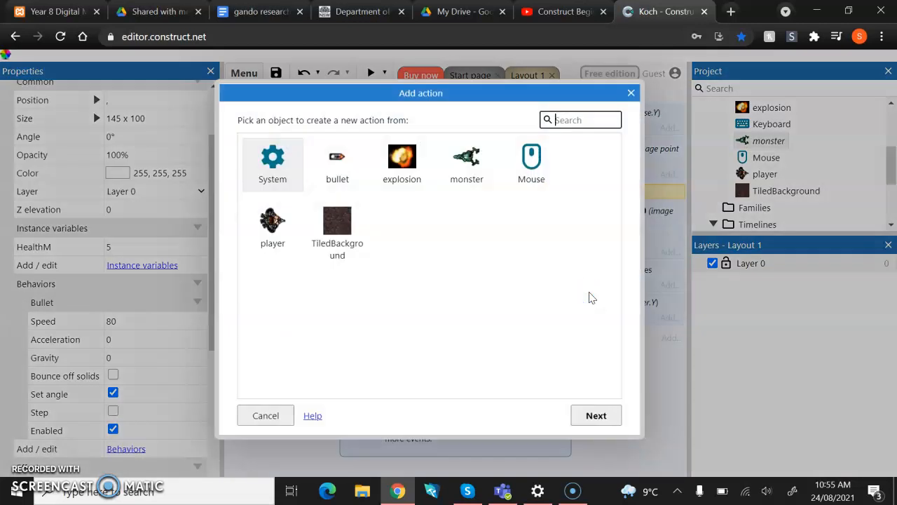
mouse_move(458, 97)
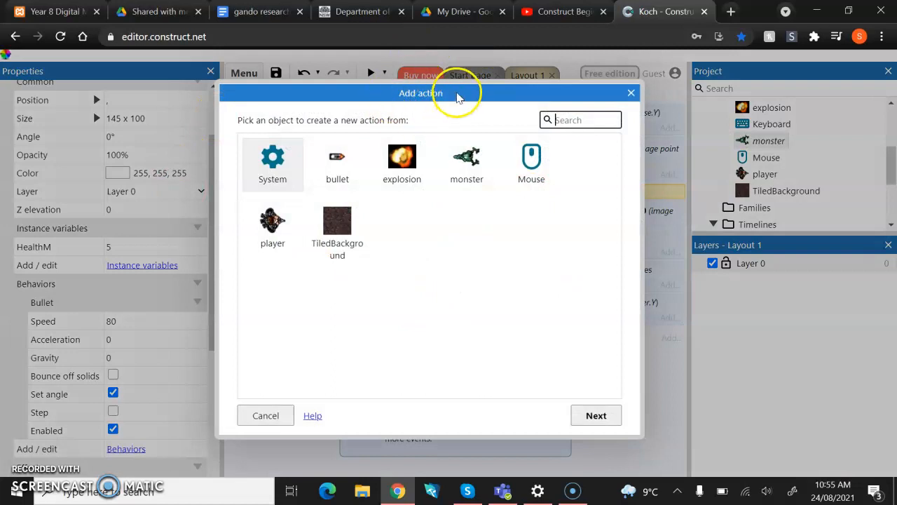
mouse_move(440, 89)
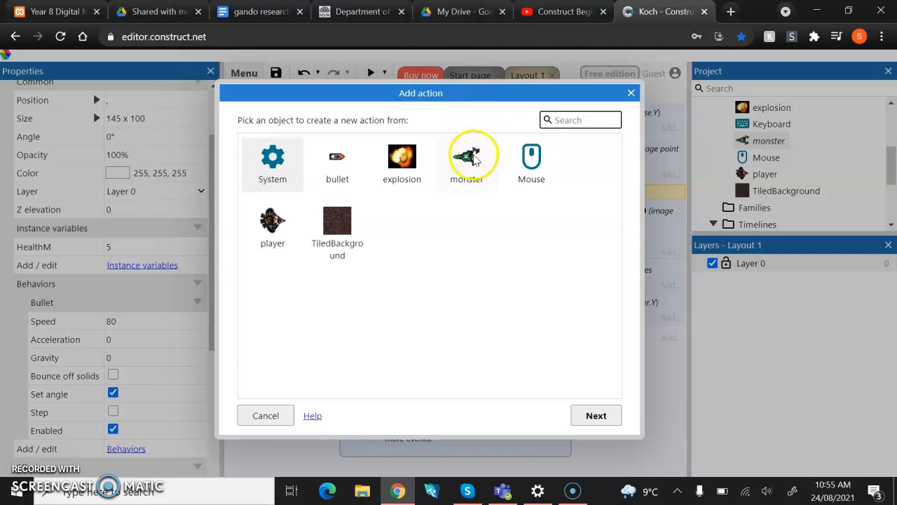
click(467, 161)
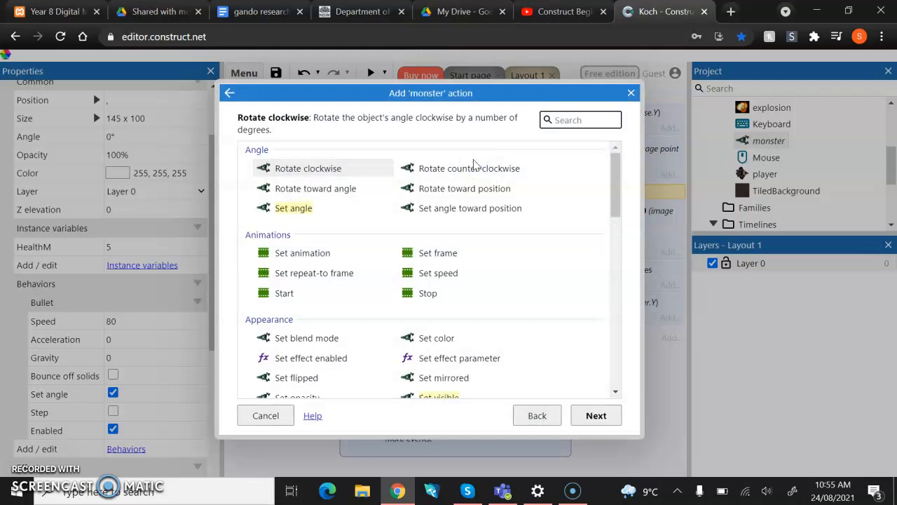
text(subtr)
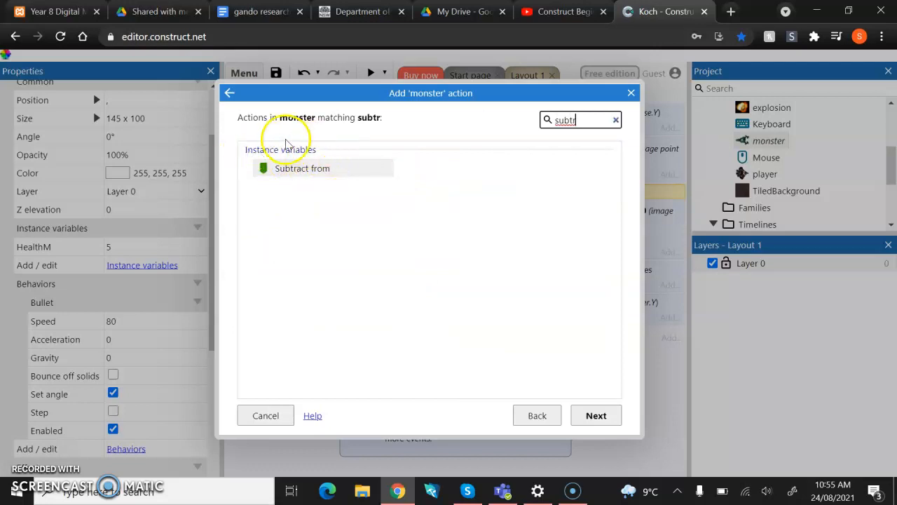
mouse_move(251, 163)
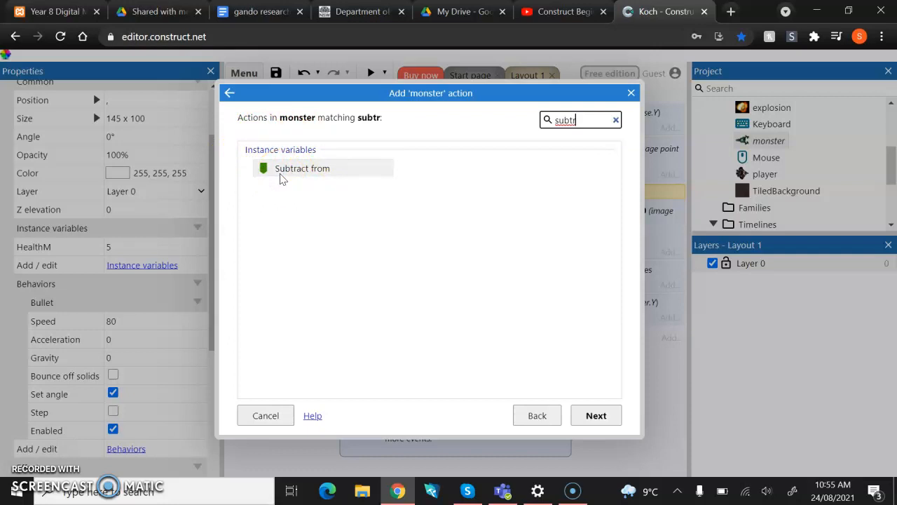
mouse_move(70, 242)
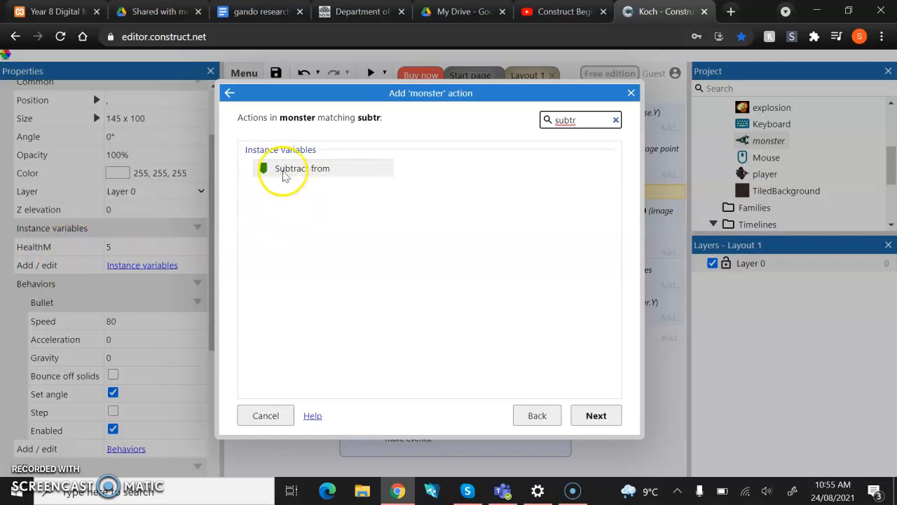
click(289, 167)
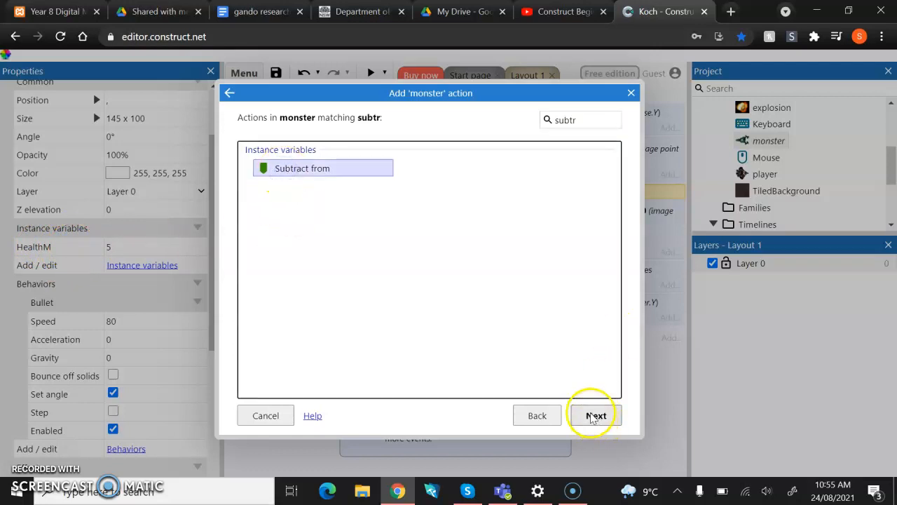
click(595, 415)
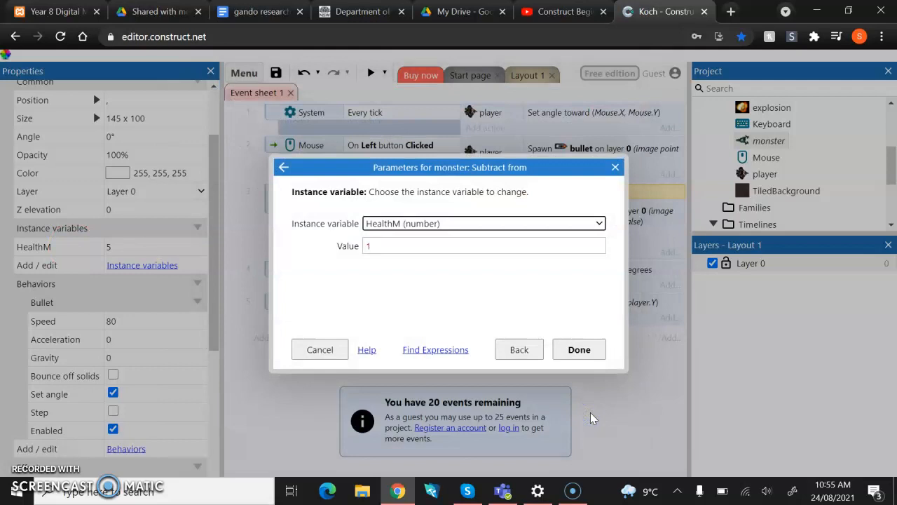
mouse_move(286, 283)
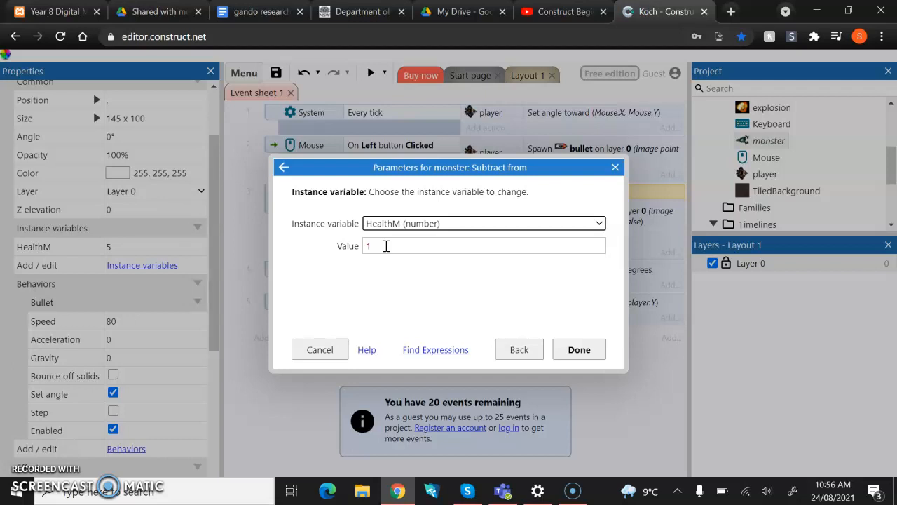
mouse_move(386, 245)
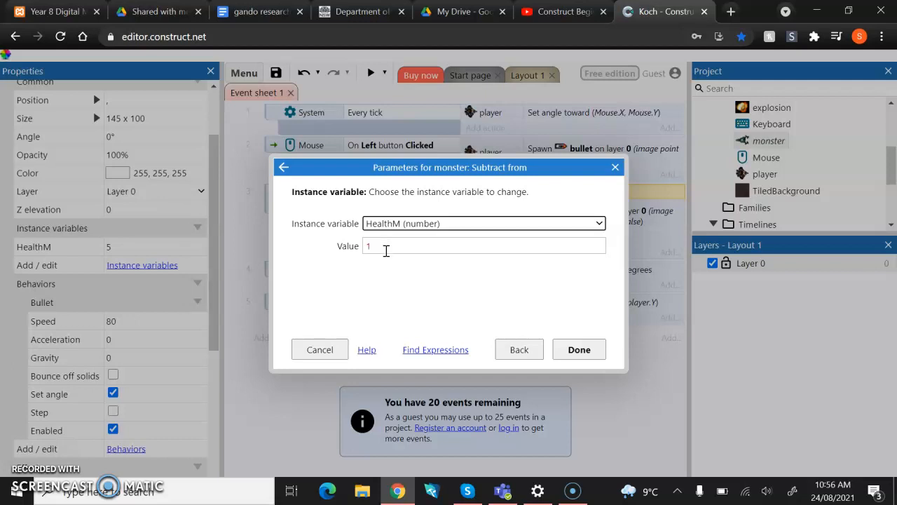
mouse_move(384, 249)
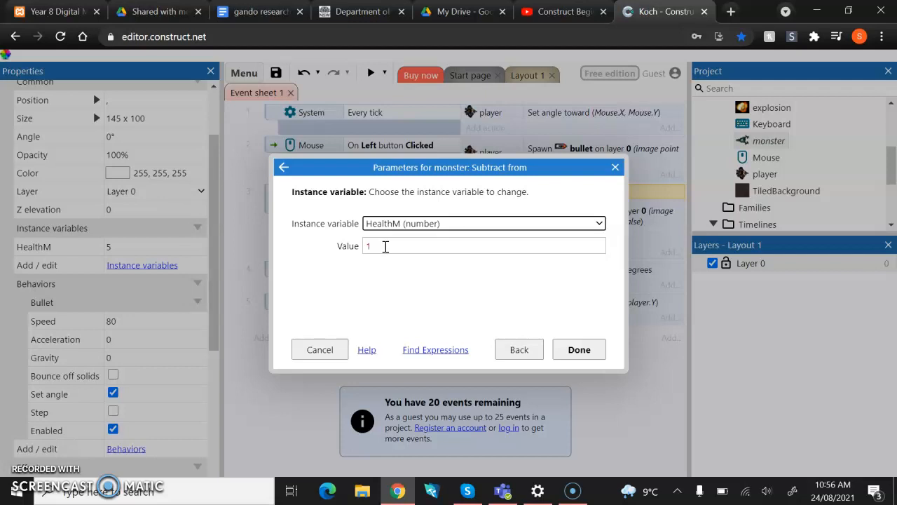
mouse_move(426, 244)
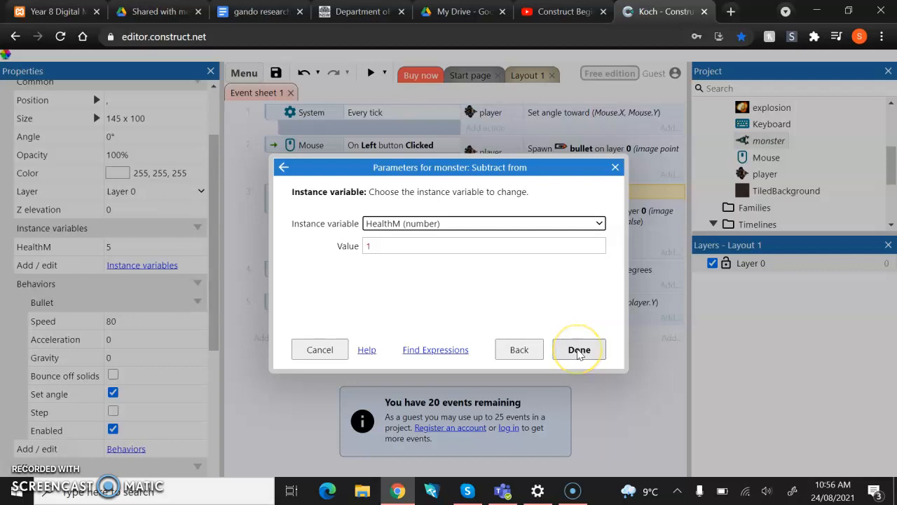
click(578, 349)
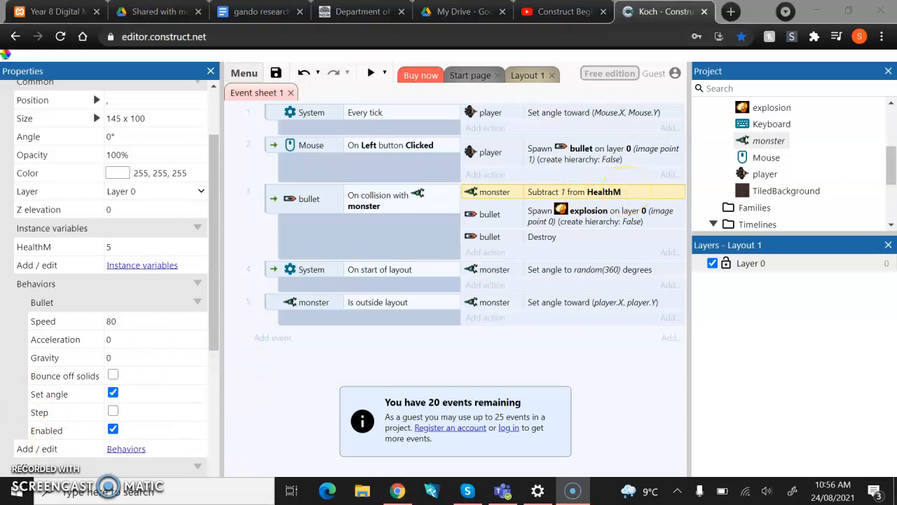
mouse_move(547, 206)
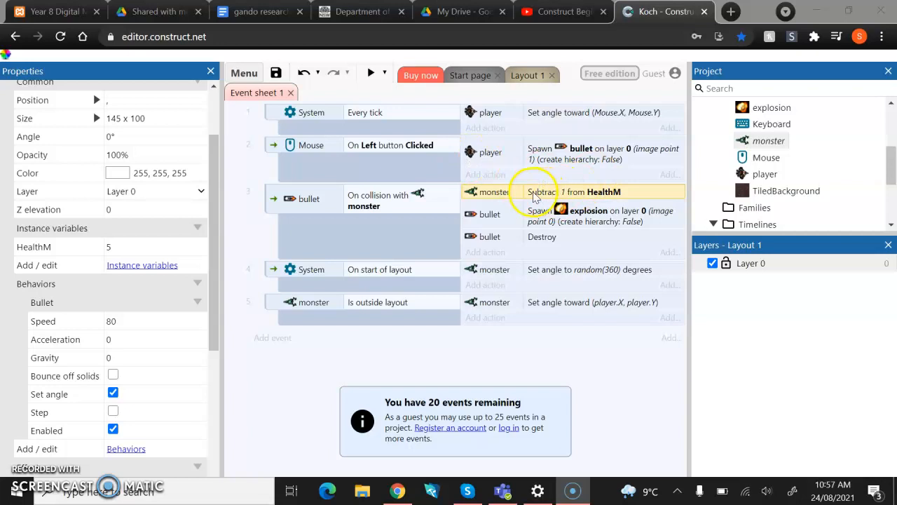
mouse_move(365, 84)
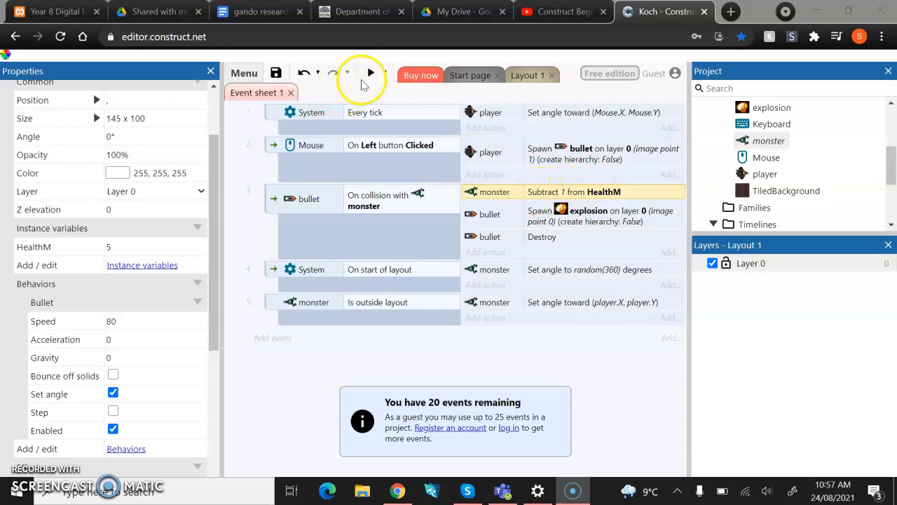
Preview the game to test the HealthM damage changes
click(370, 73)
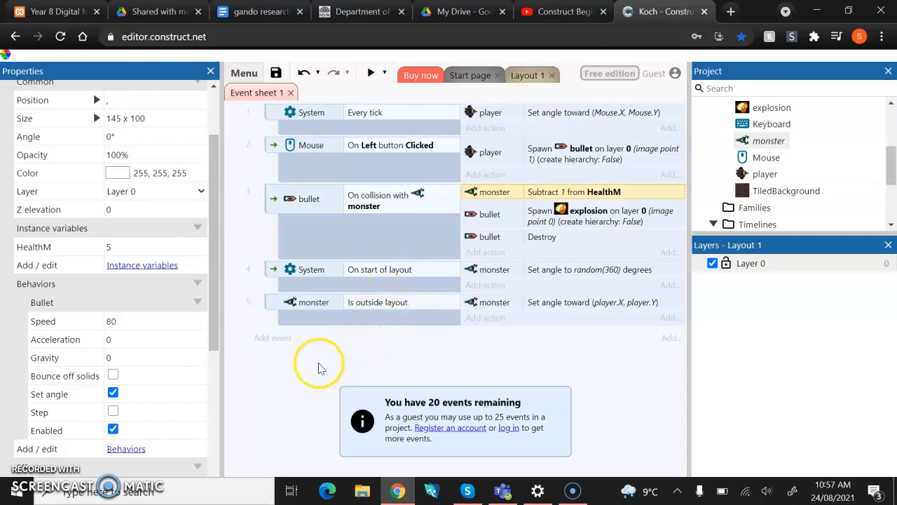
mouse_move(533, 199)
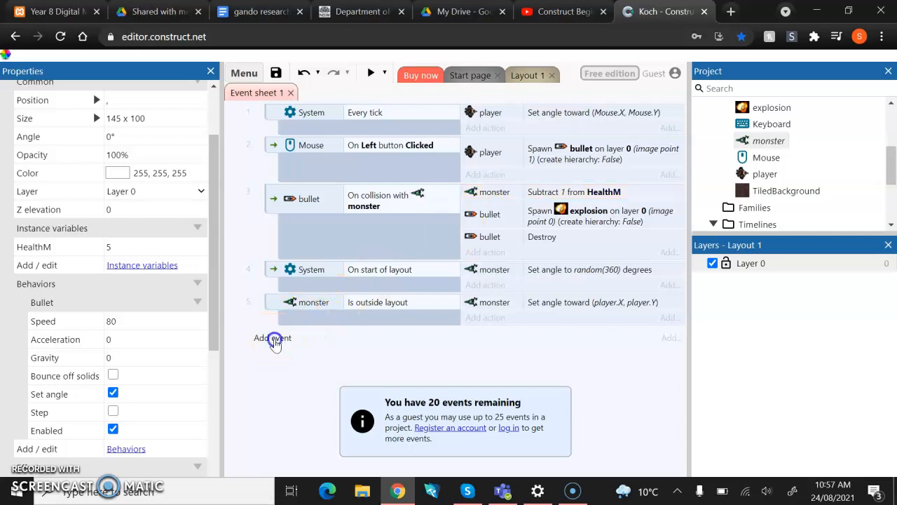
Add a monster 'Compare instance variable' condition testing HealthM less than or equal to 0
click(272, 338)
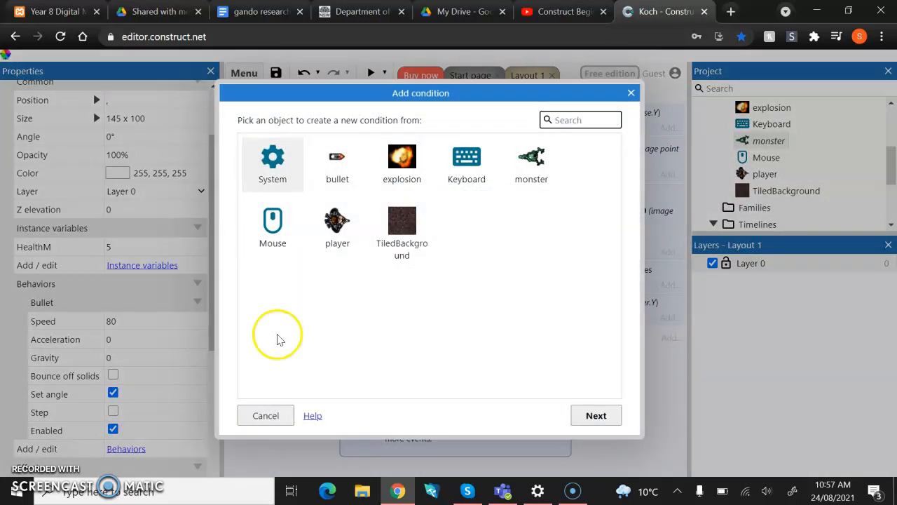
mouse_move(531, 168)
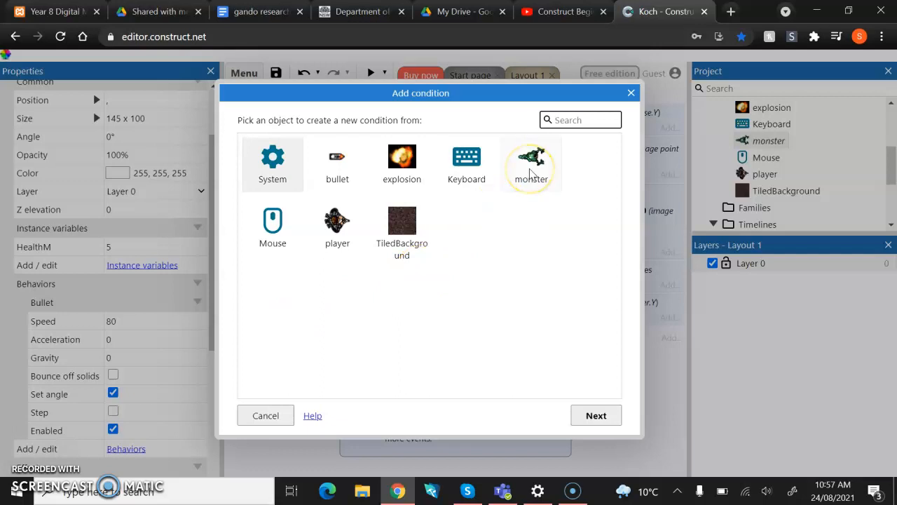
click(530, 164)
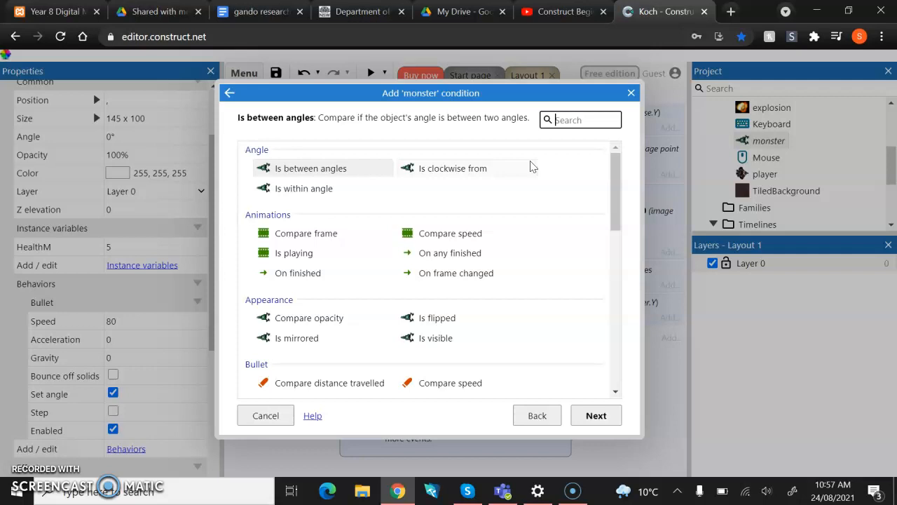
text(compare)
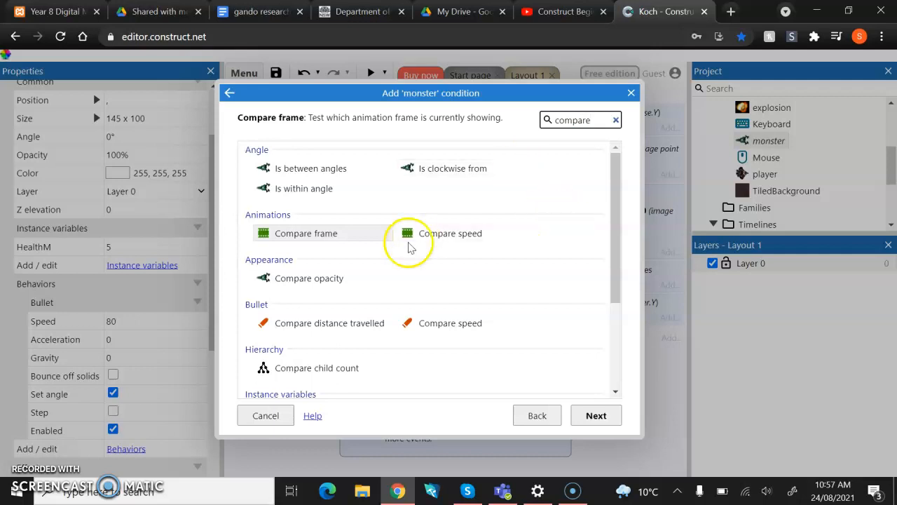
scroll(down, 3)
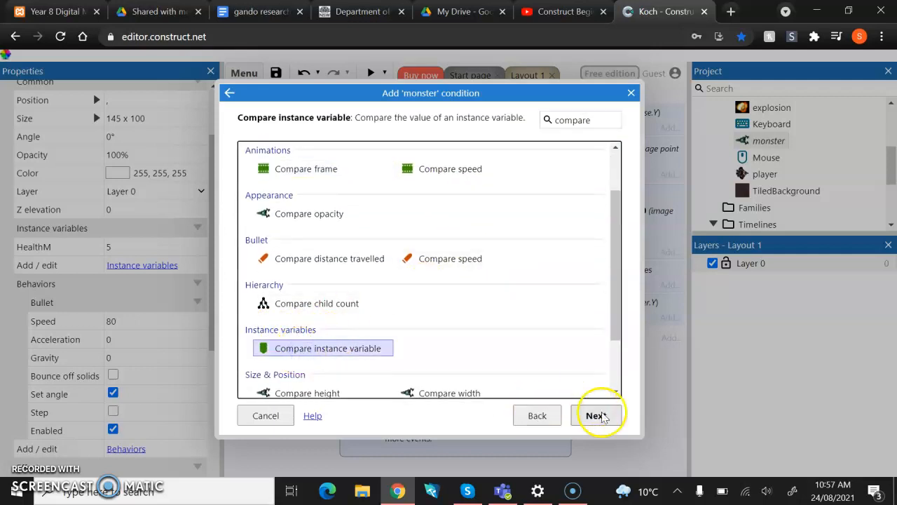
click(595, 415)
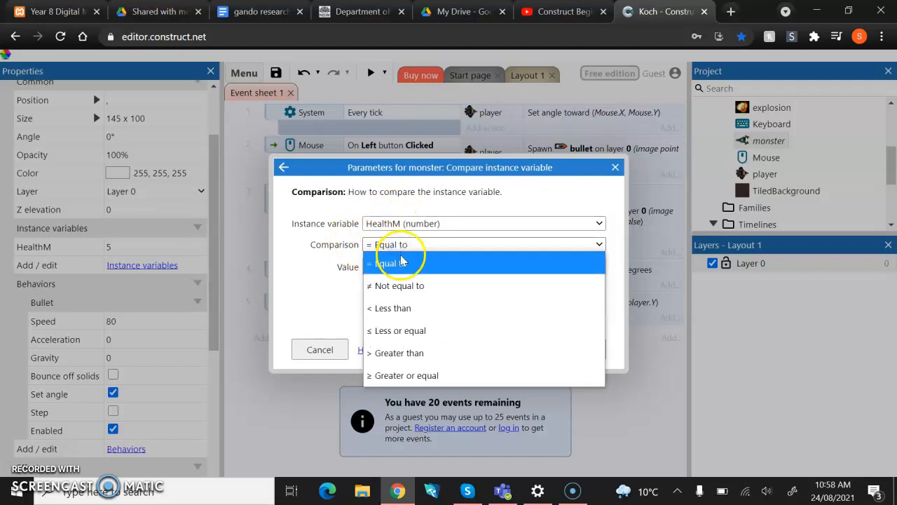
mouse_move(403, 330)
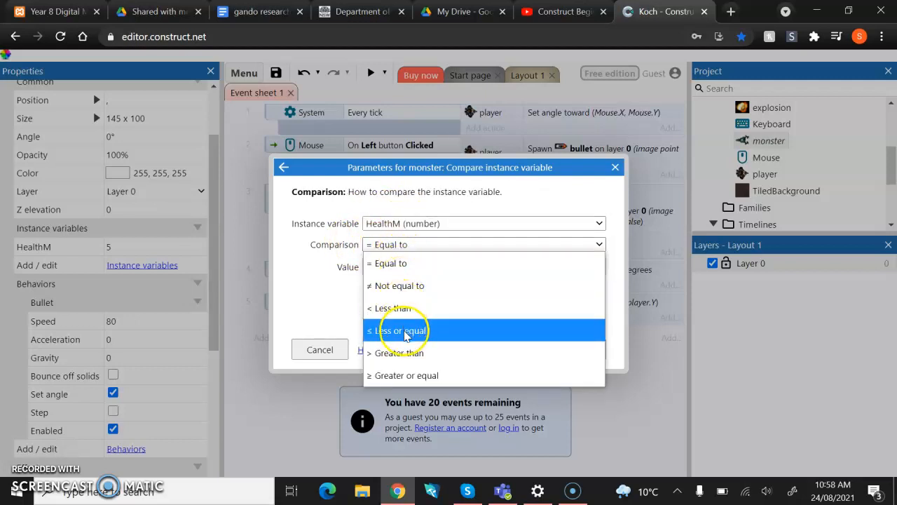
click(400, 330)
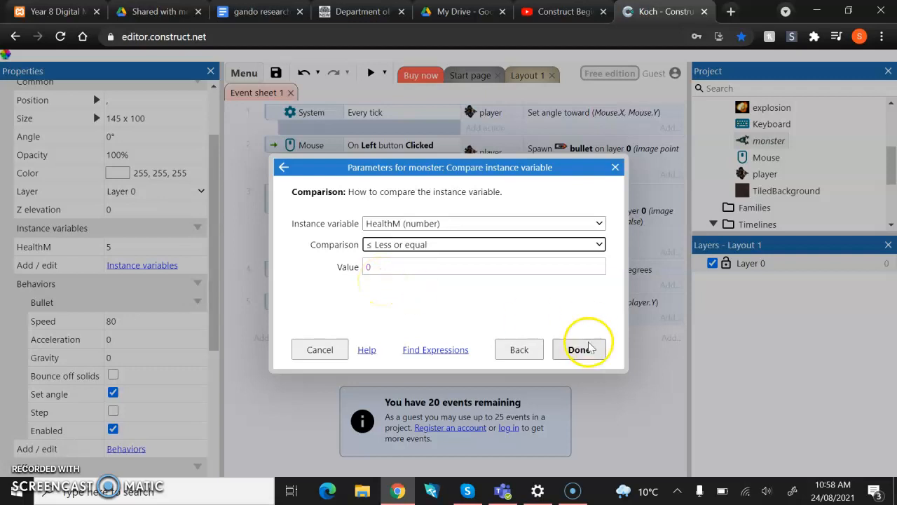
click(584, 349)
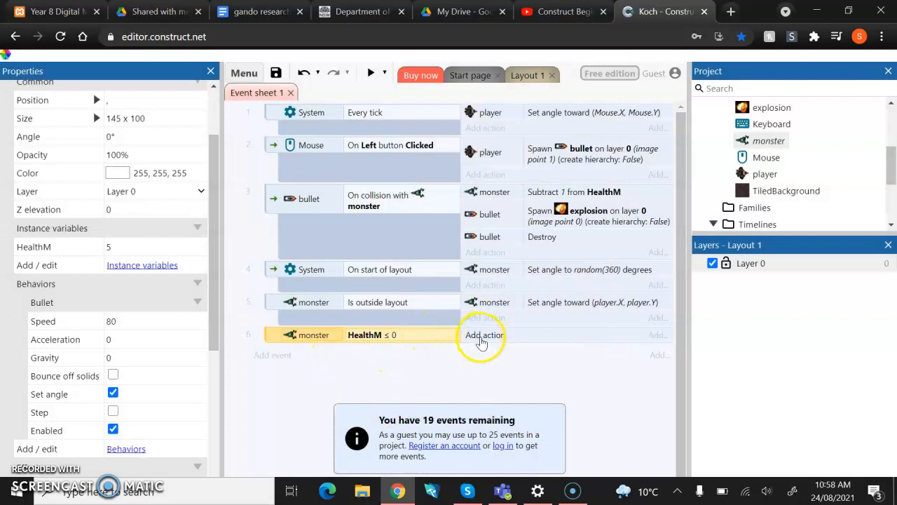
Add a monster Destroy action to the HealthM ≤ 0 event
click(481, 334)
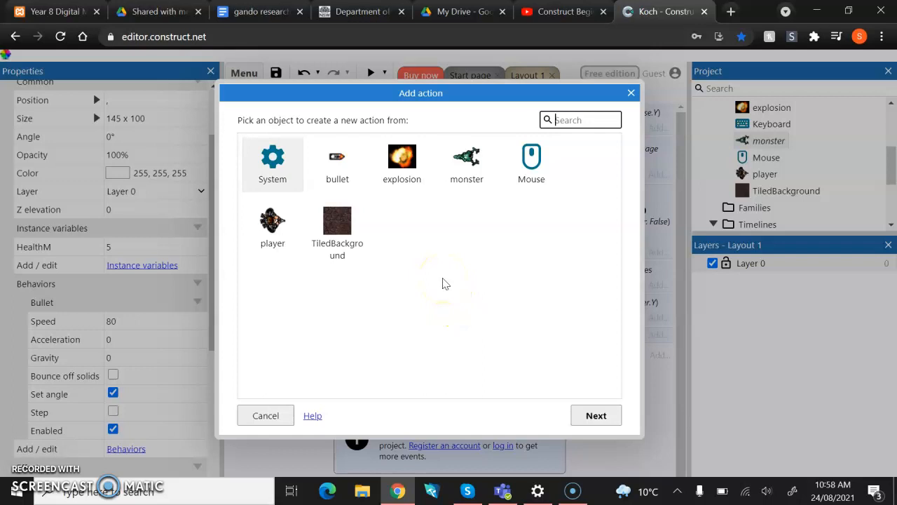
mouse_move(450, 195)
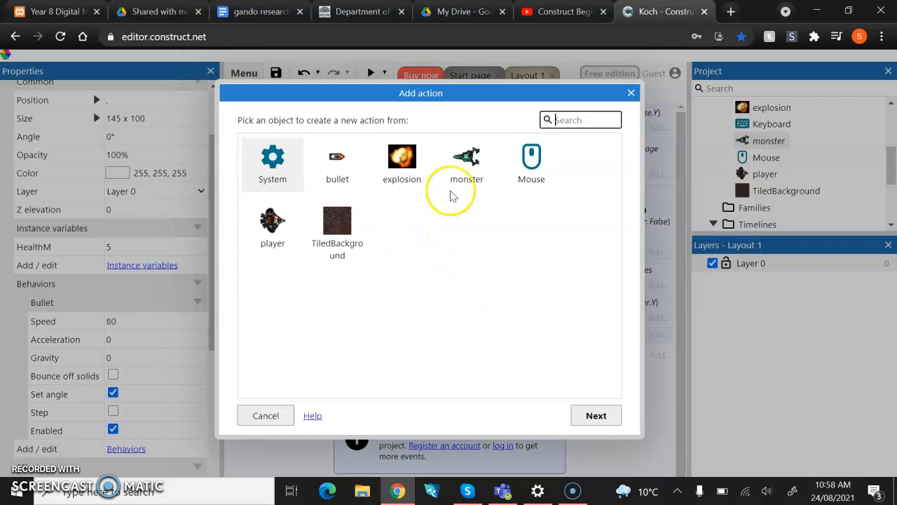
click(466, 161)
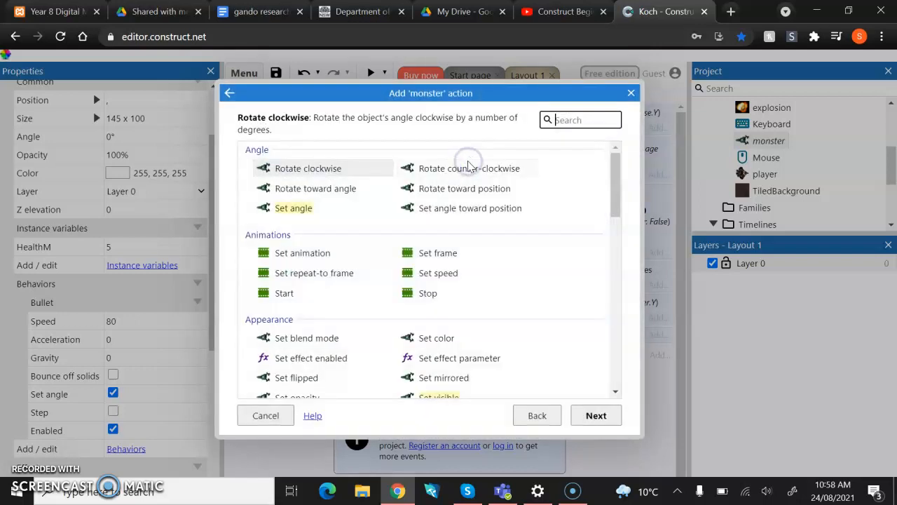
text(des)
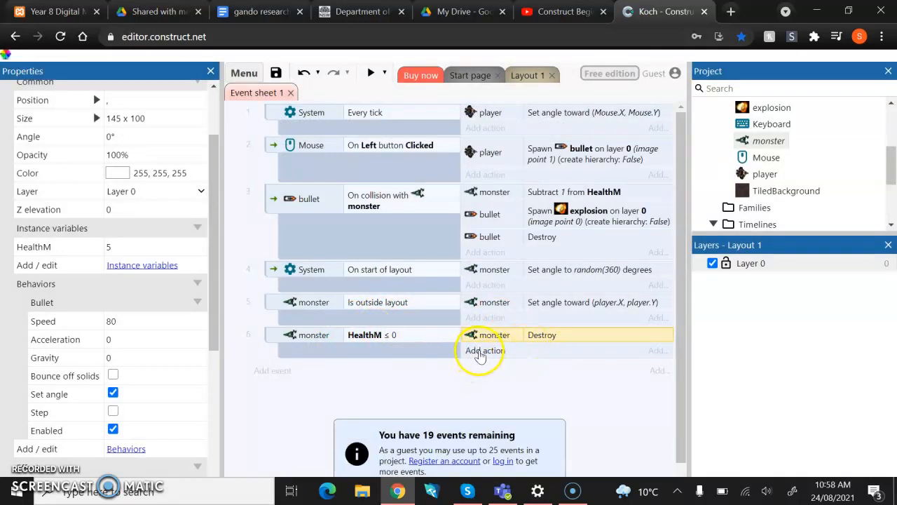
Add a monster 'Spawn another object' action that spawns an explosion on layer 0
click(484, 349)
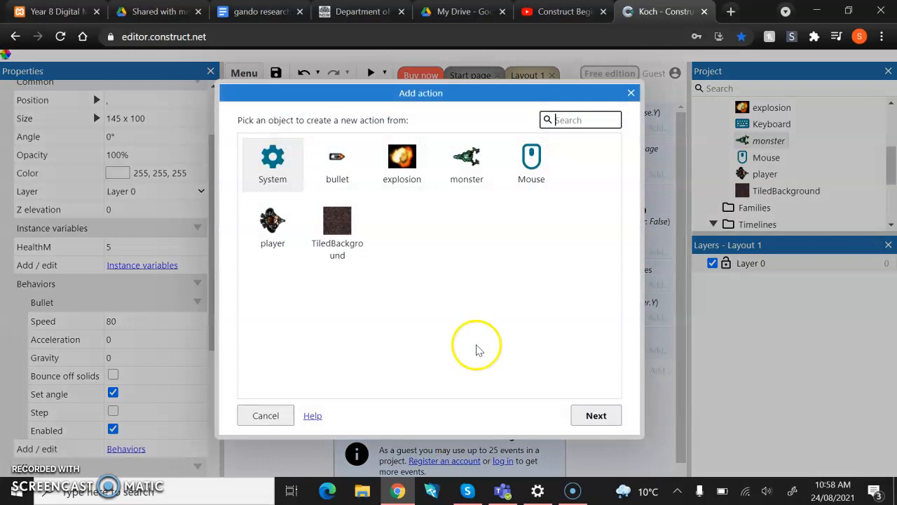
mouse_move(466, 165)
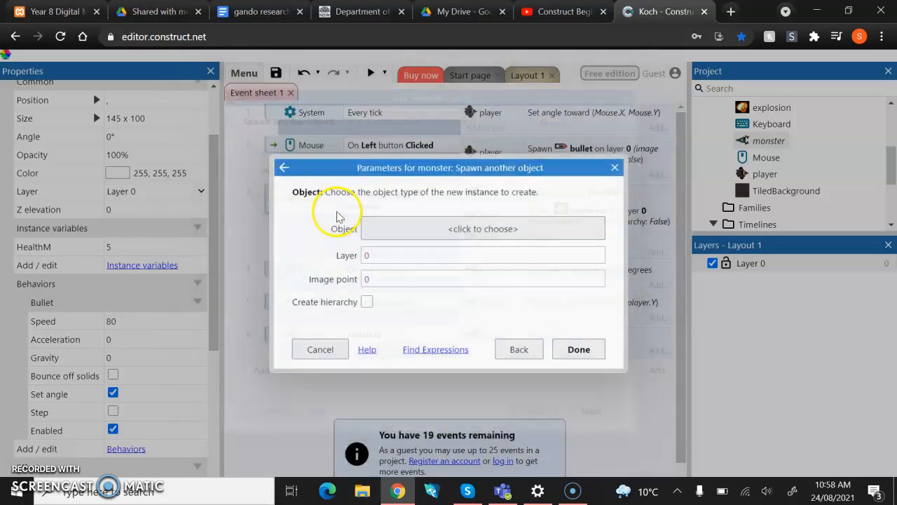
click(483, 228)
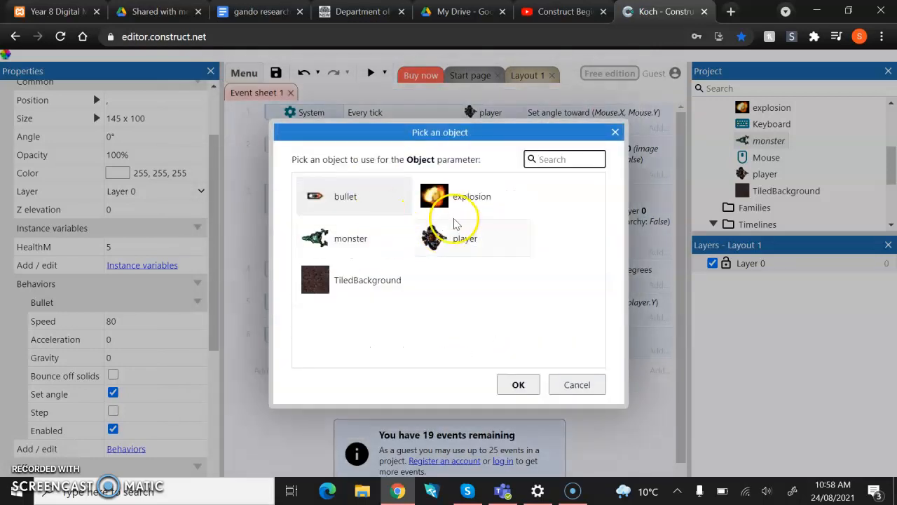
click(434, 197)
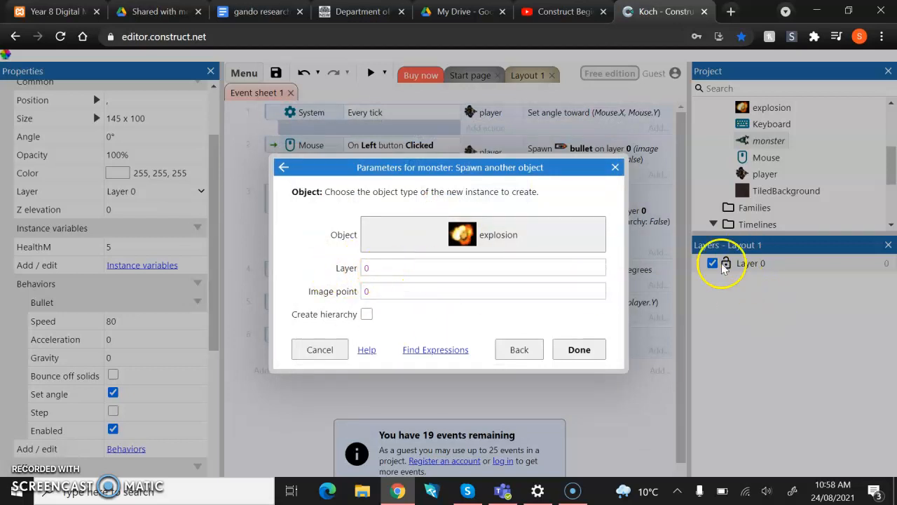
mouse_move(515, 328)
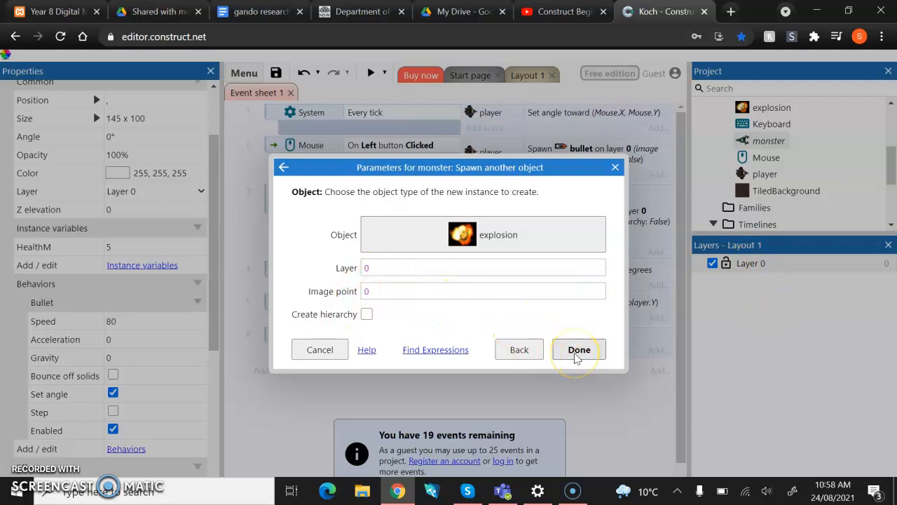
click(579, 349)
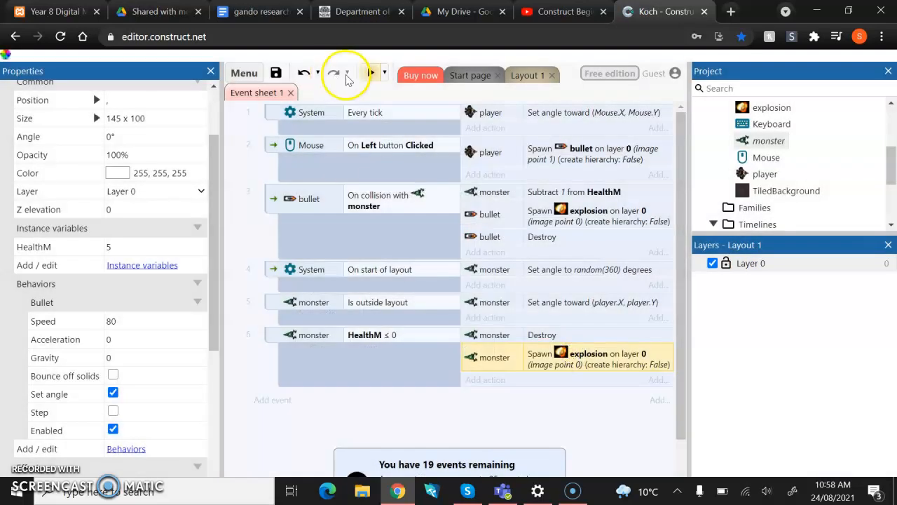
Save the Koch project to Google Drive and run the layout preview
click(275, 72)
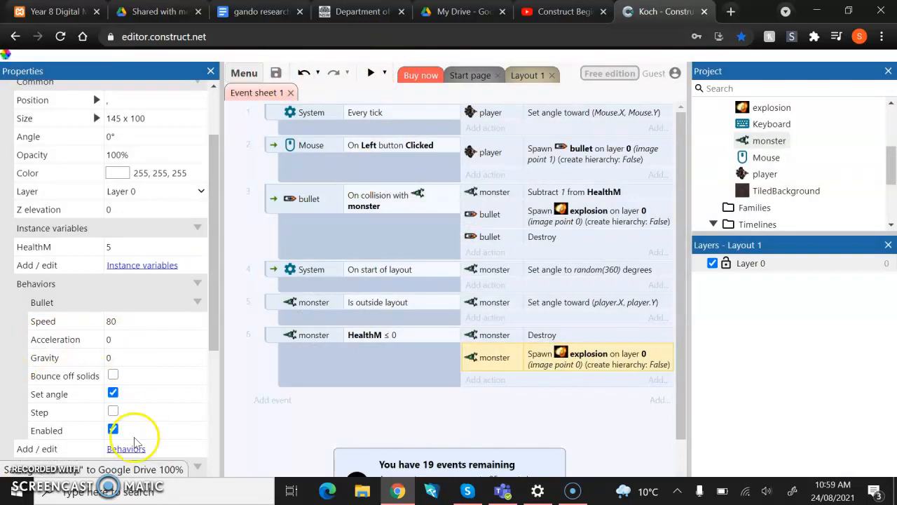
click(371, 72)
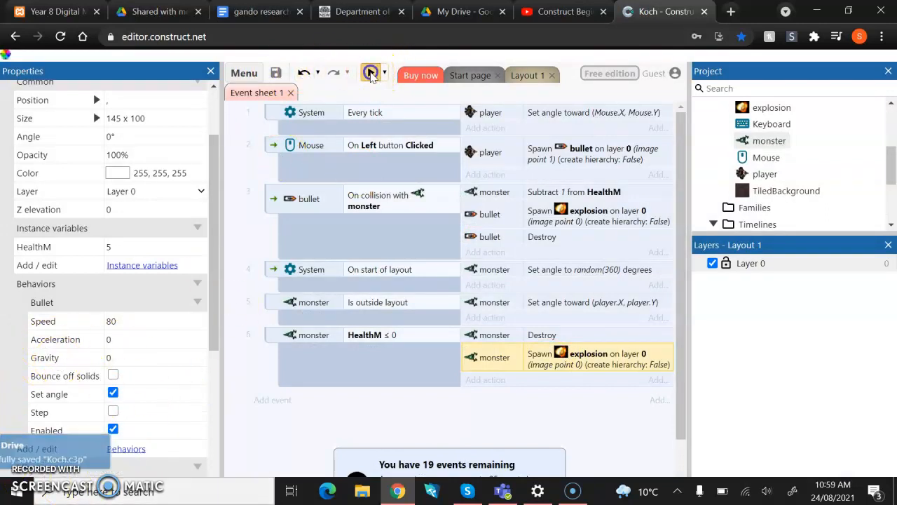
click(370, 72)
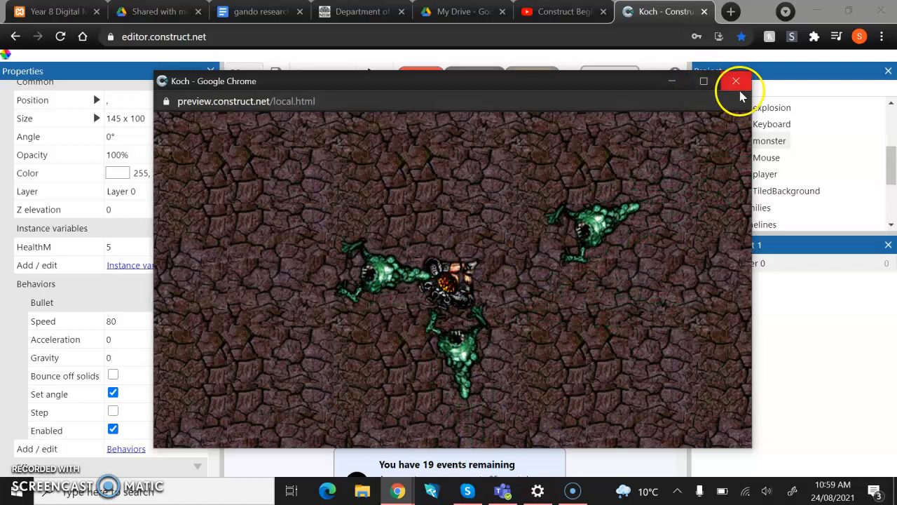
Close the Koch preview window, returning to the event sheet
click(736, 81)
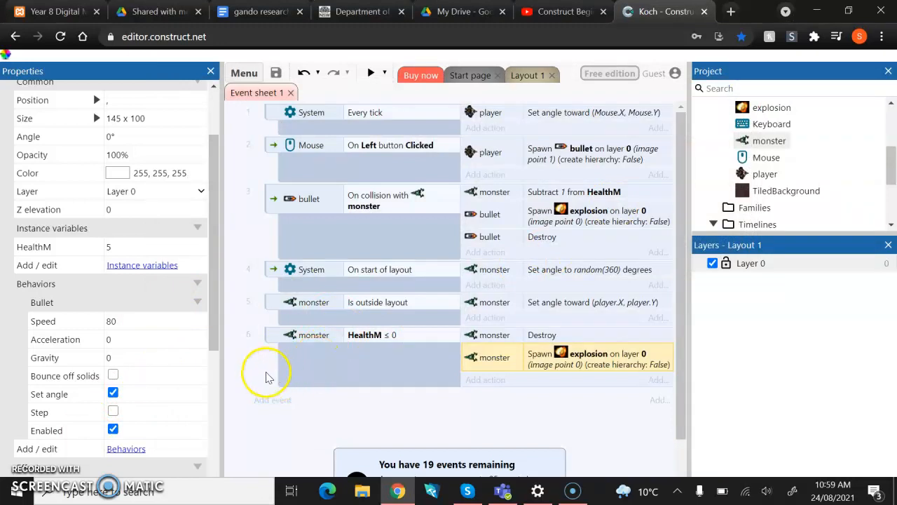
mouse_move(329, 371)
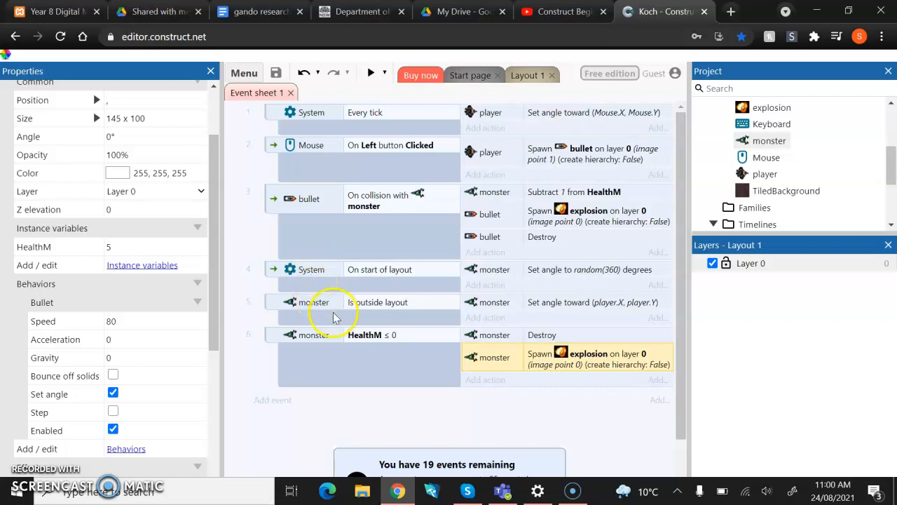
mouse_move(324, 370)
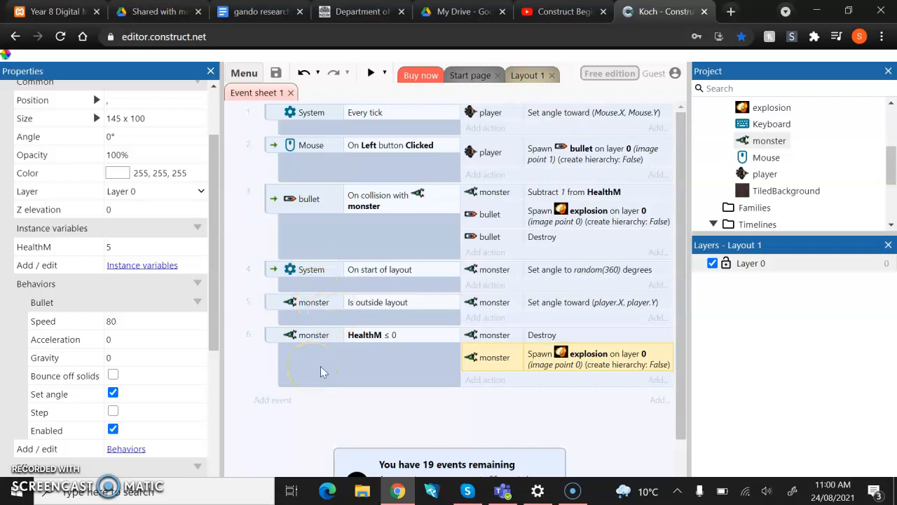